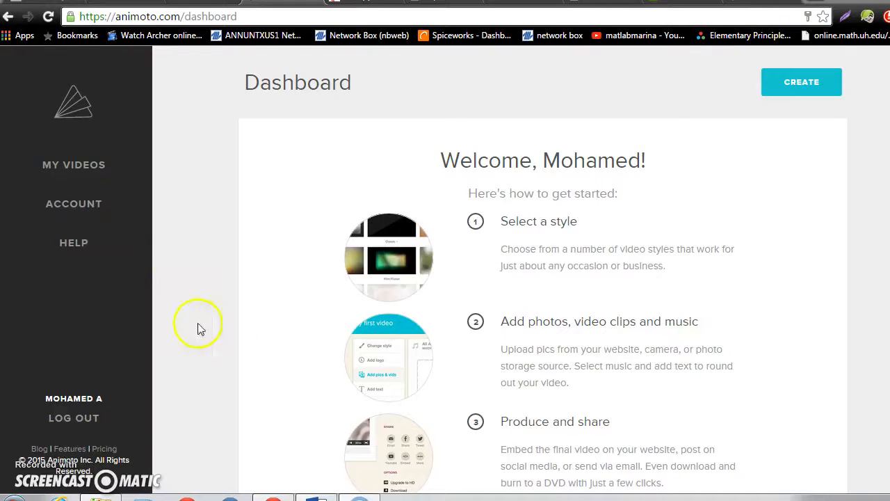
{"action": "mouse_move", "coordinate": [428, 268]}
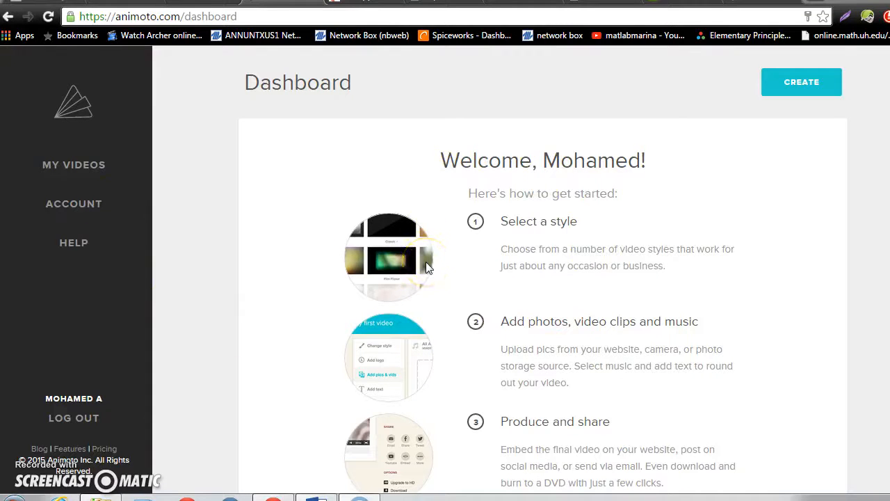
{"action": "mouse_move", "coordinate": [271, 97]}
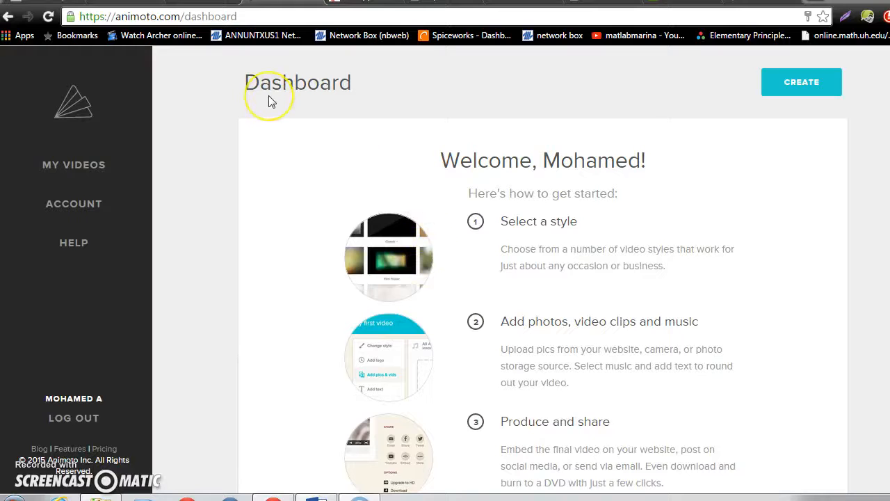
{"action": "mouse_move", "coordinate": [375, 96]}
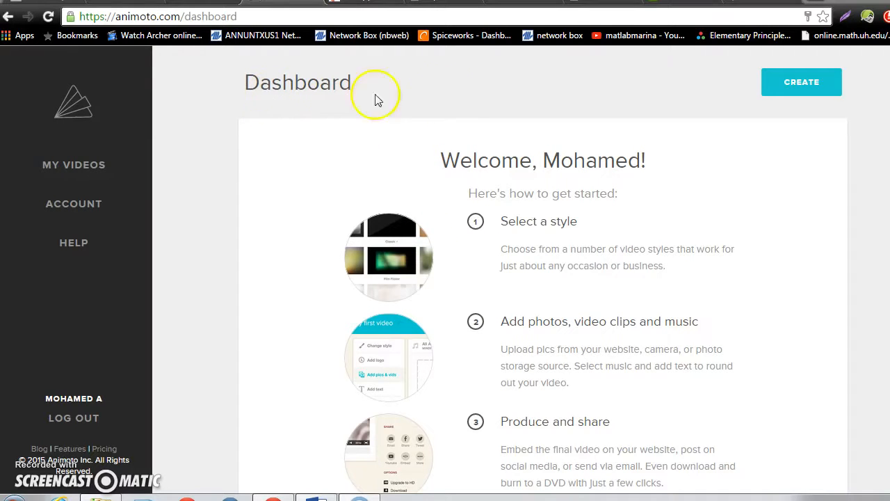
{"action": "mouse_move", "coordinate": [468, 251]}
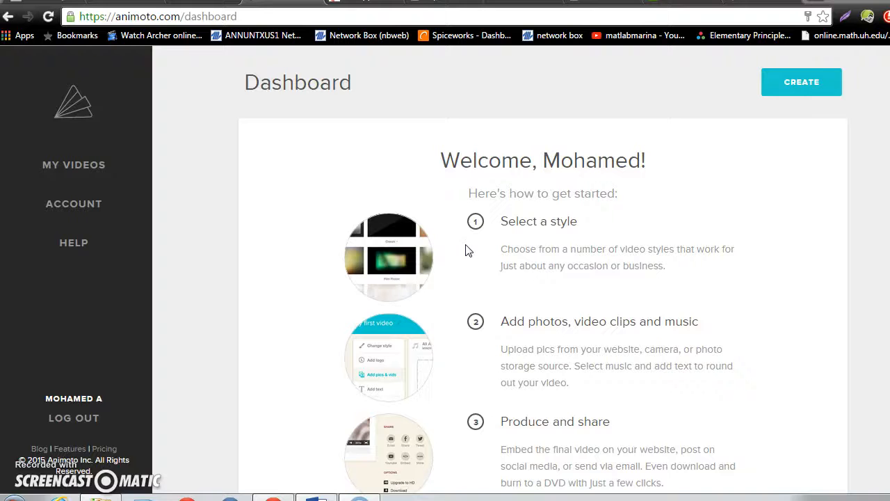
- Browse all styles, pick the Earth style and create a new video with it
{"action": "scroll", "scroll_direction": "down", "scroll_amount": 3}
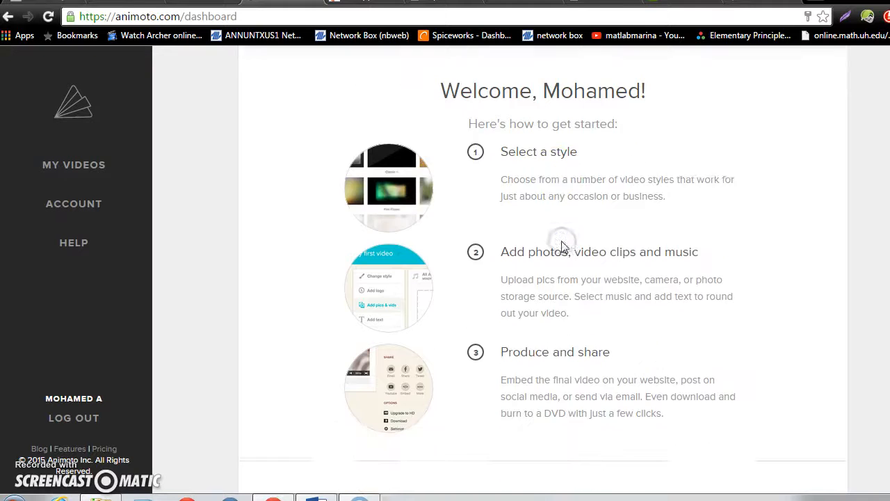
{"action": "scroll", "scroll_direction": "down", "scroll_amount": 3}
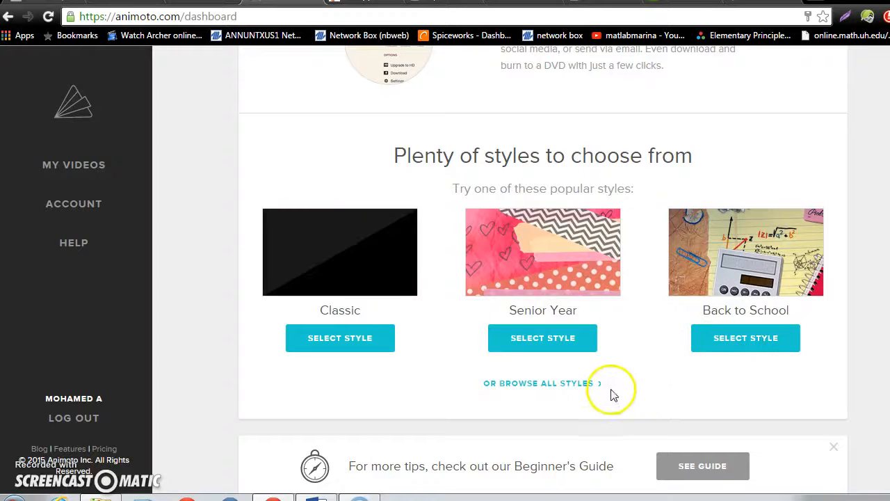
{"action": "left_click", "coordinate": [541, 383]}
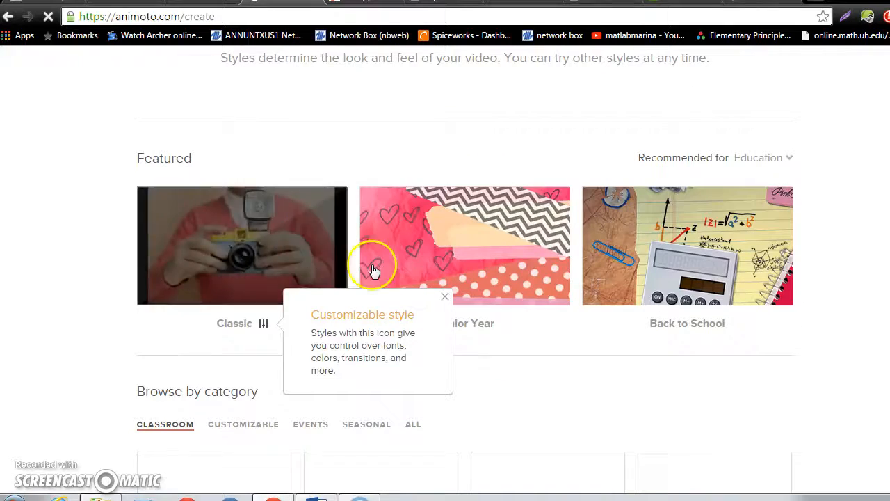
{"action": "scroll", "scroll_direction": "down", "scroll_amount": 3}
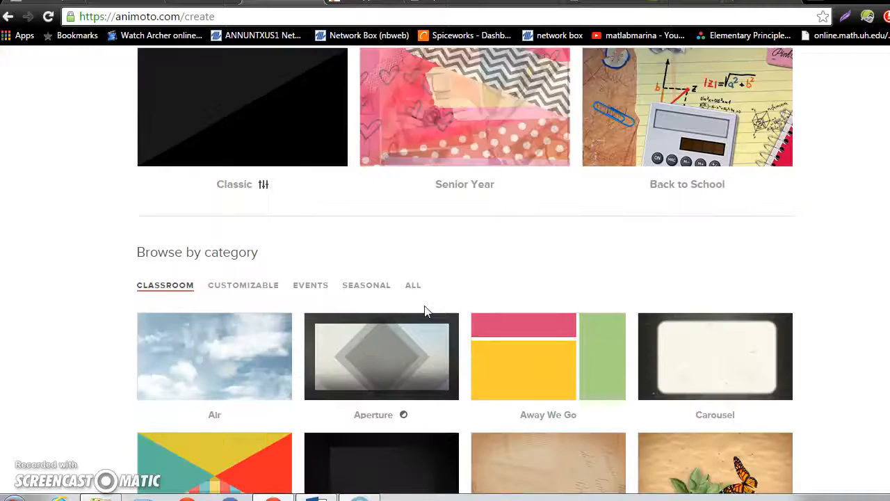
{"action": "scroll", "scroll_direction": "down", "scroll_amount": 3}
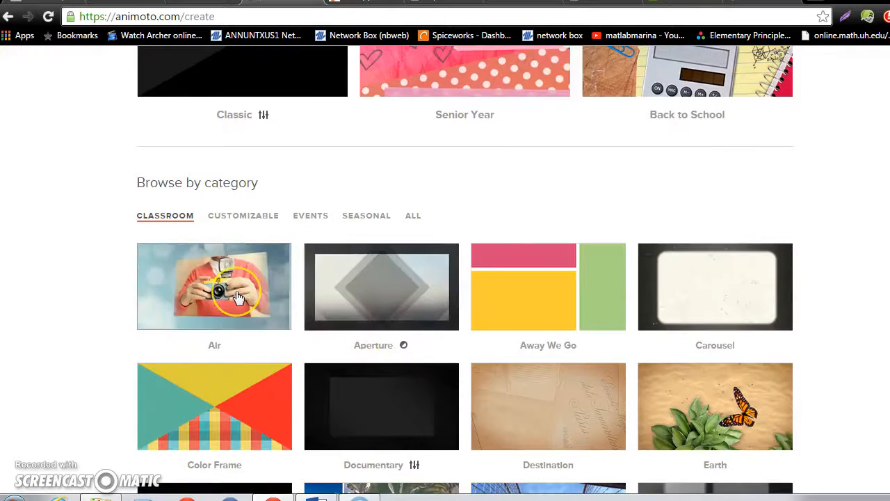
{"action": "scroll", "scroll_direction": "down", "scroll_amount": 3}
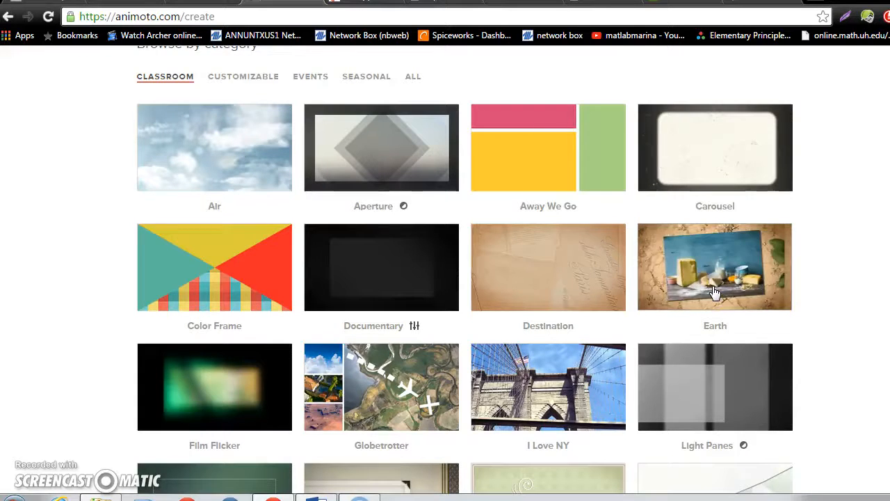
{"action": "left_click", "coordinate": [715, 266]}
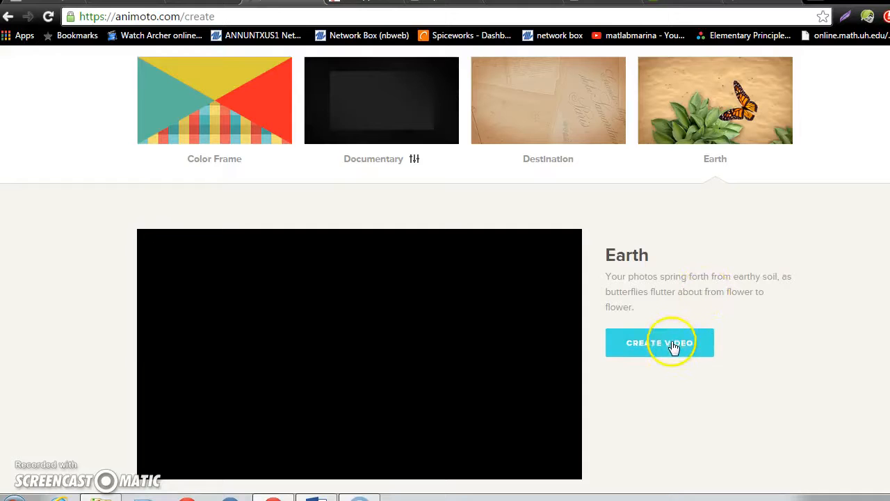
{"action": "left_click", "coordinate": [659, 343]}
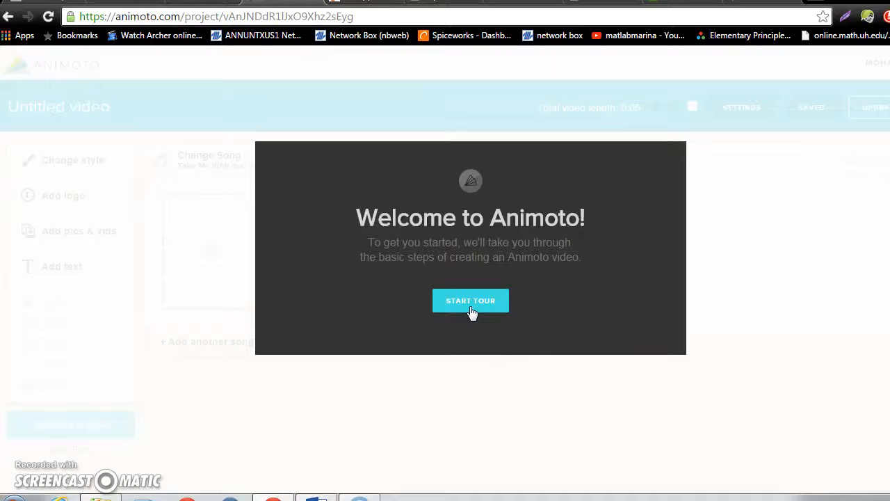
- Walk through every welcome-tour step, finish it and enter the empty editor
{"action": "left_click", "coordinate": [471, 300]}
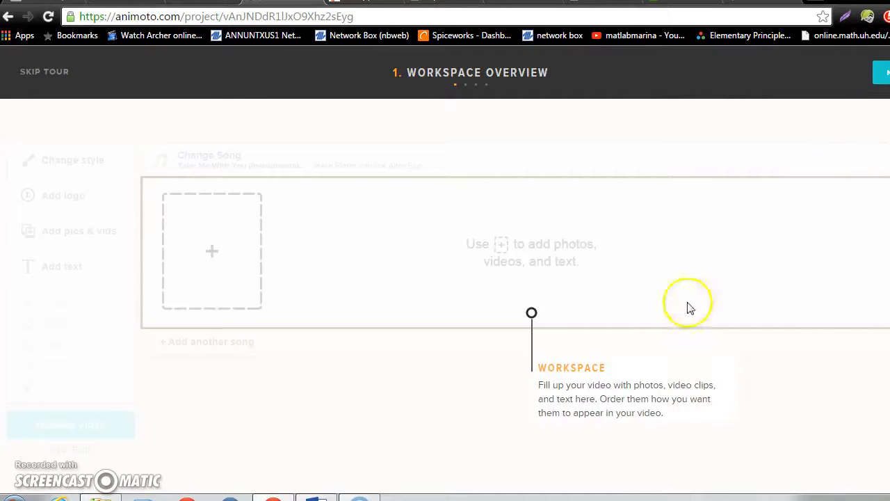
{"action": "mouse_move", "coordinate": [557, 295]}
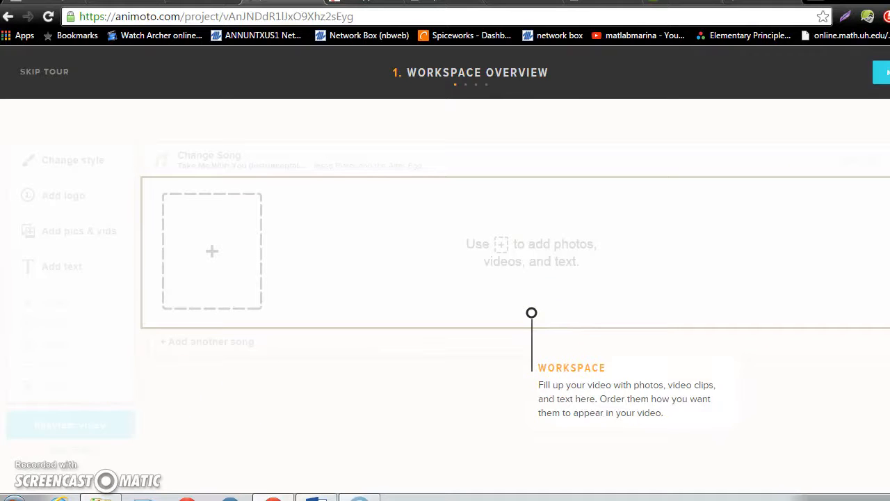
{"action": "left_click", "coordinate": [885, 72]}
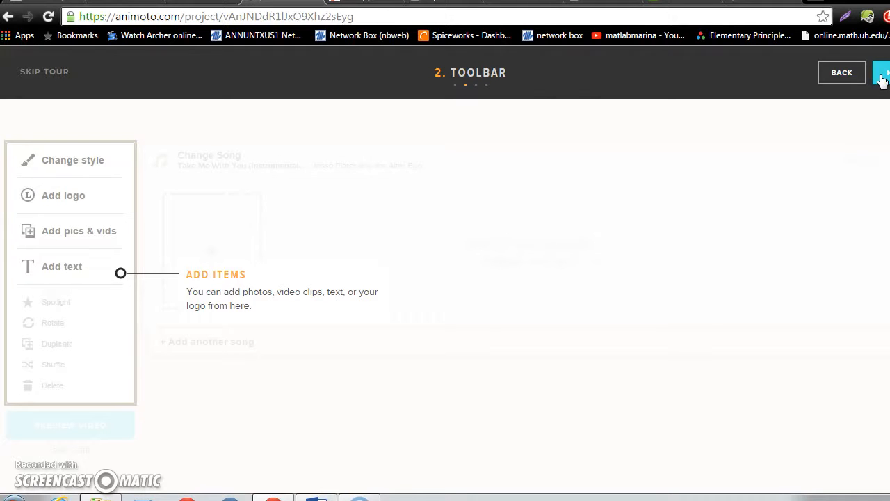
{"action": "left_click", "coordinate": [882, 73]}
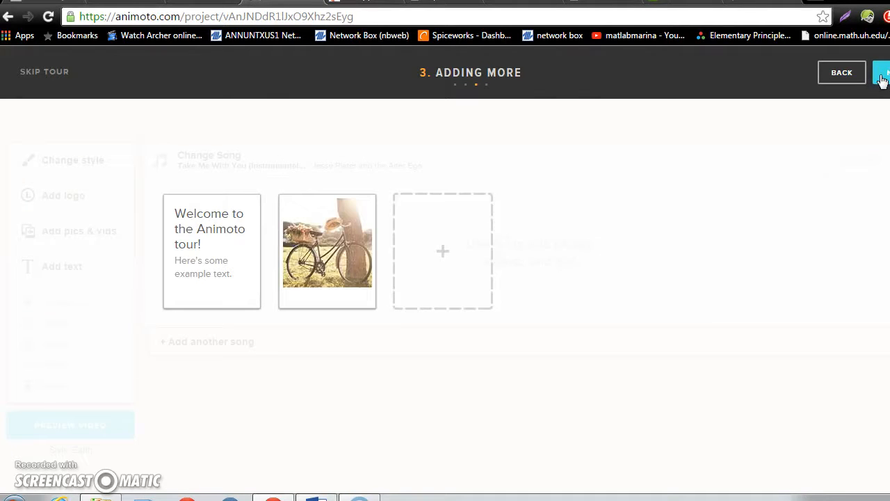
{"action": "left_click", "coordinate": [882, 72]}
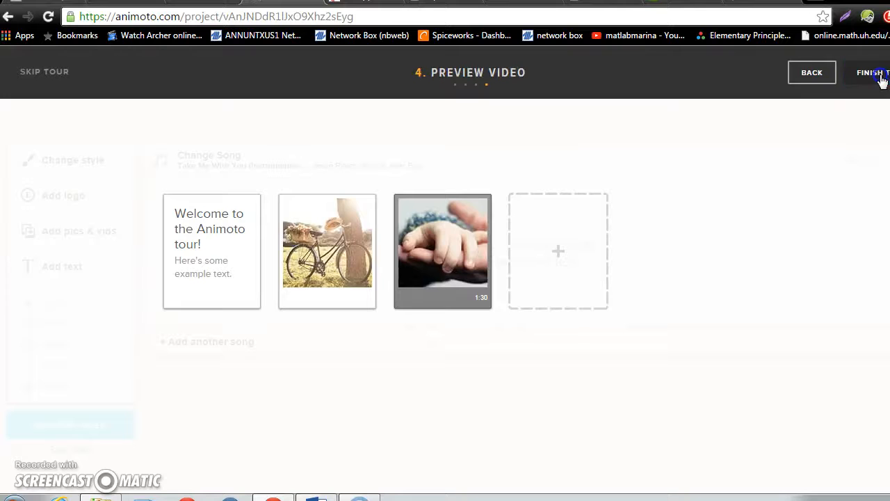
{"action": "left_click", "coordinate": [871, 72]}
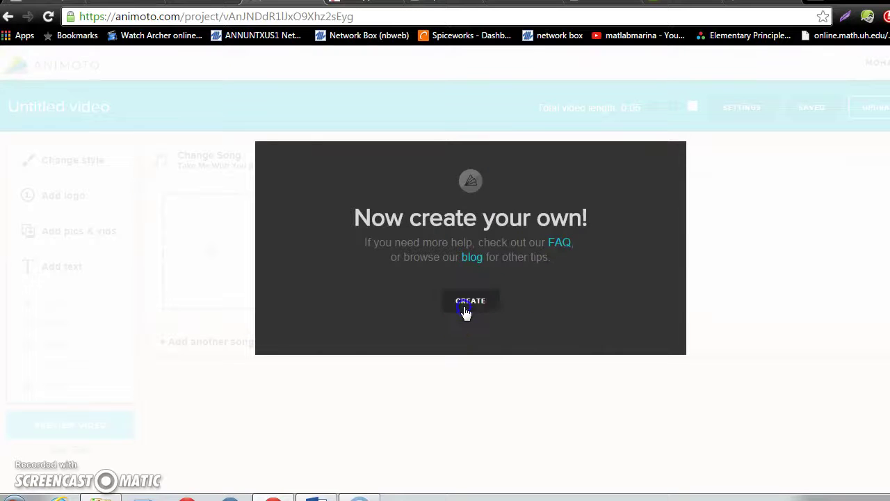
{"action": "left_click", "coordinate": [470, 300]}
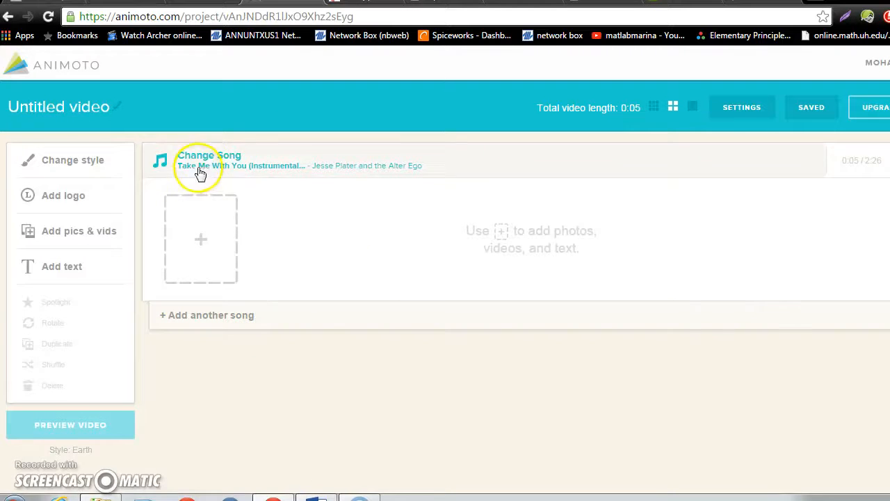
{"action": "mouse_move", "coordinate": [205, 171]}
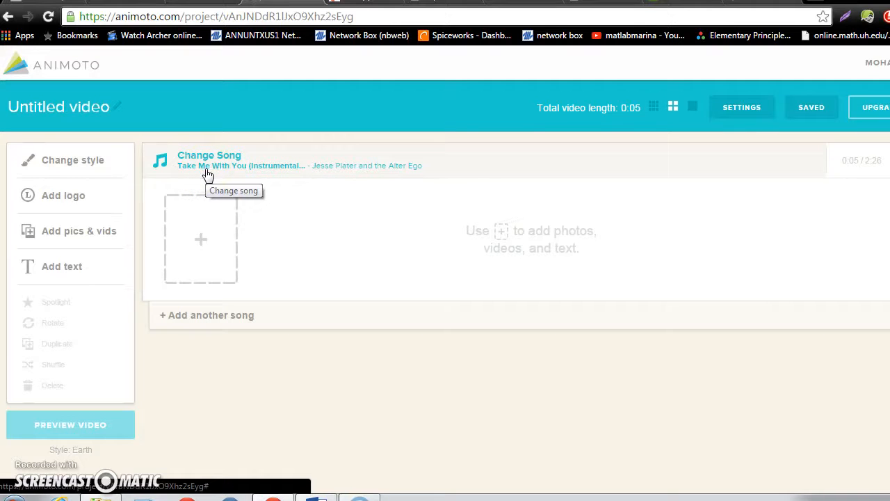
- Preview Back To The Pasture and select it as the video's soundtrack
{"action": "left_click", "coordinate": [209, 160]}
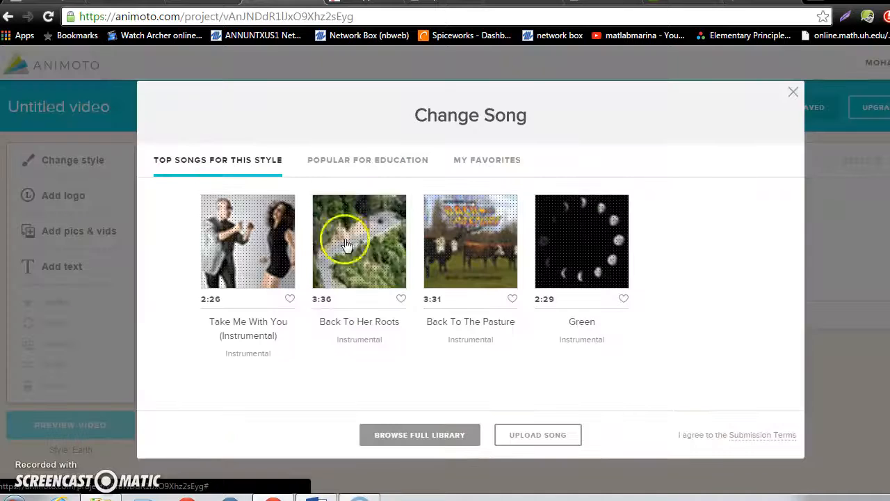
{"action": "mouse_move", "coordinate": [470, 241]}
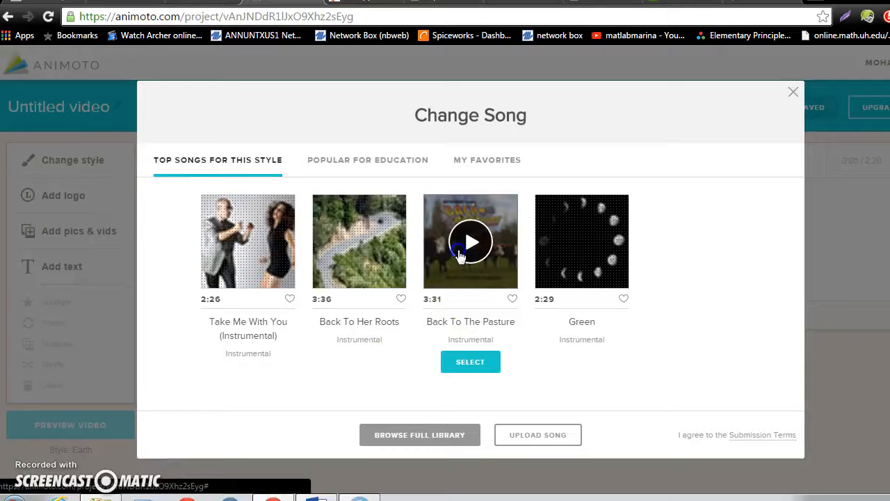
{"action": "left_click", "coordinate": [470, 241]}
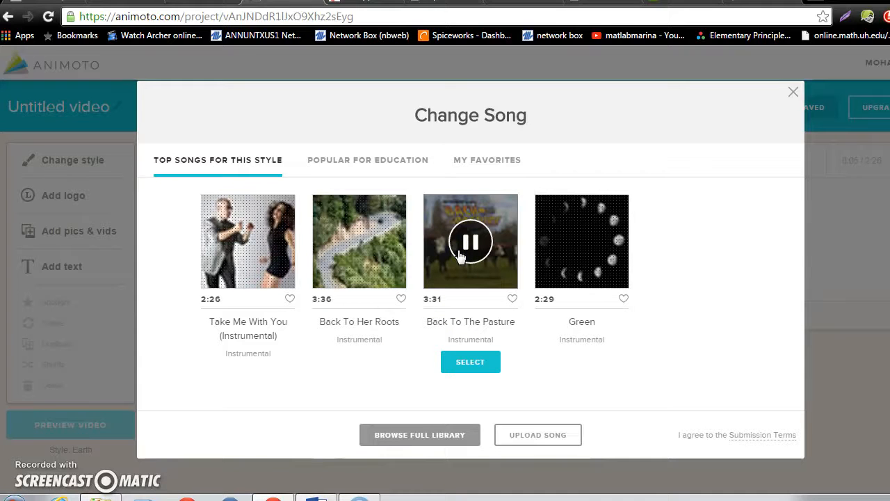
{"action": "left_click", "coordinate": [470, 241]}
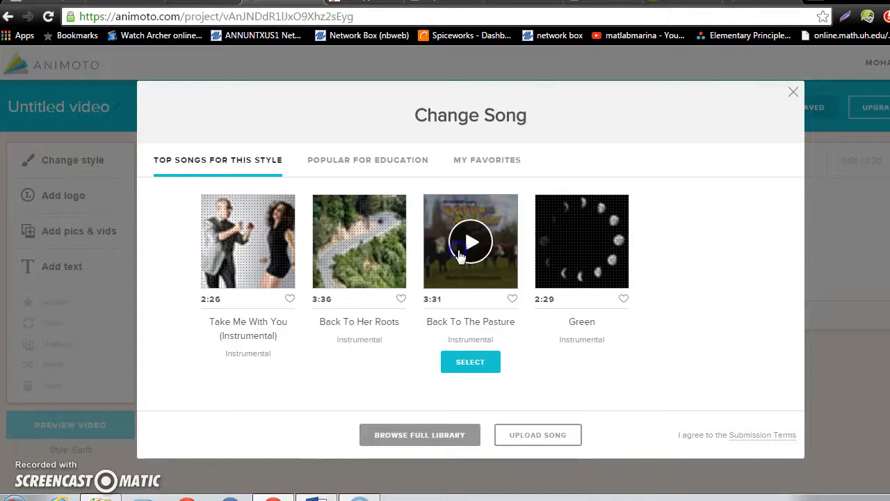
{"action": "left_click", "coordinate": [470, 361]}
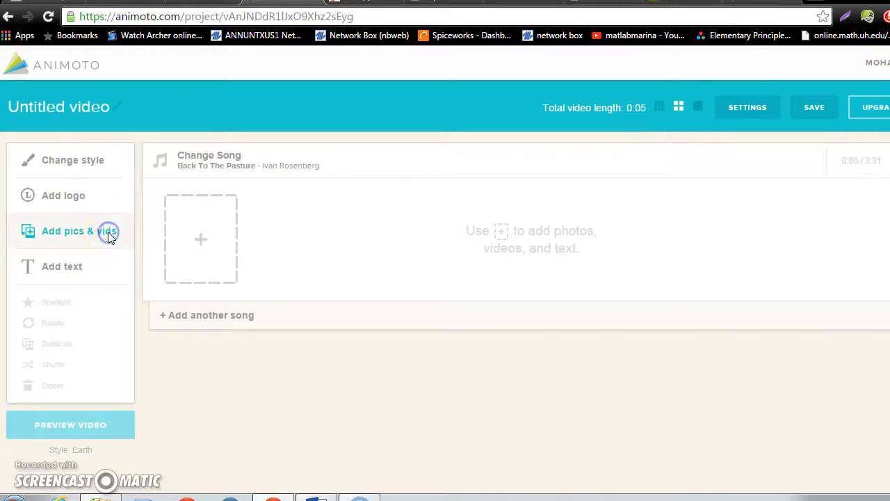
- Peek at the Image Library, back out, and reopen the Add pictures and videos chooser
{"action": "left_click", "coordinate": [68, 230]}
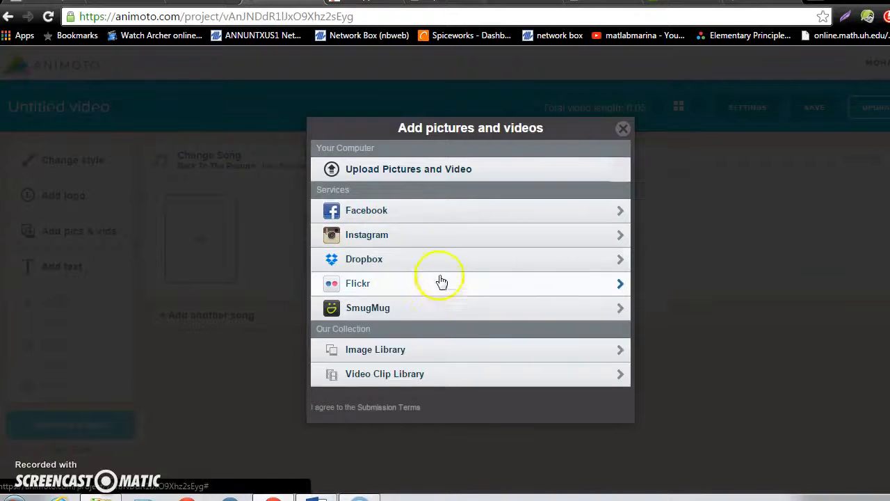
{"action": "mouse_move", "coordinate": [424, 330]}
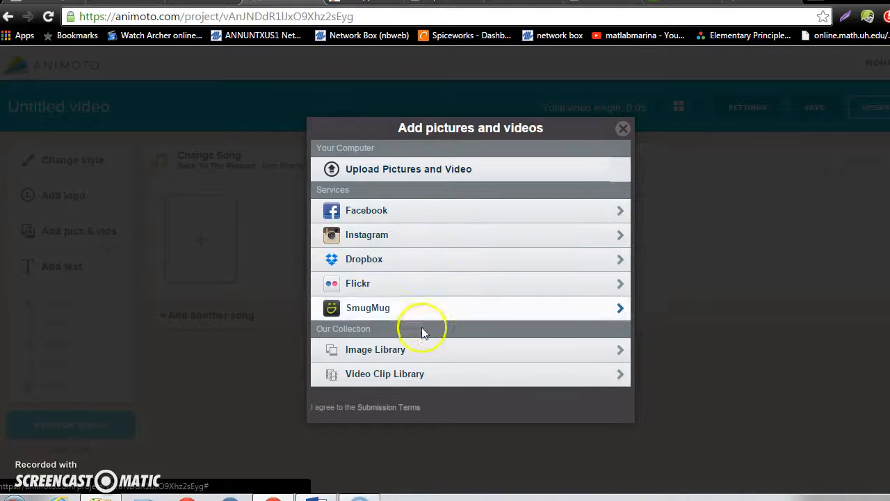
{"action": "mouse_move", "coordinate": [444, 359]}
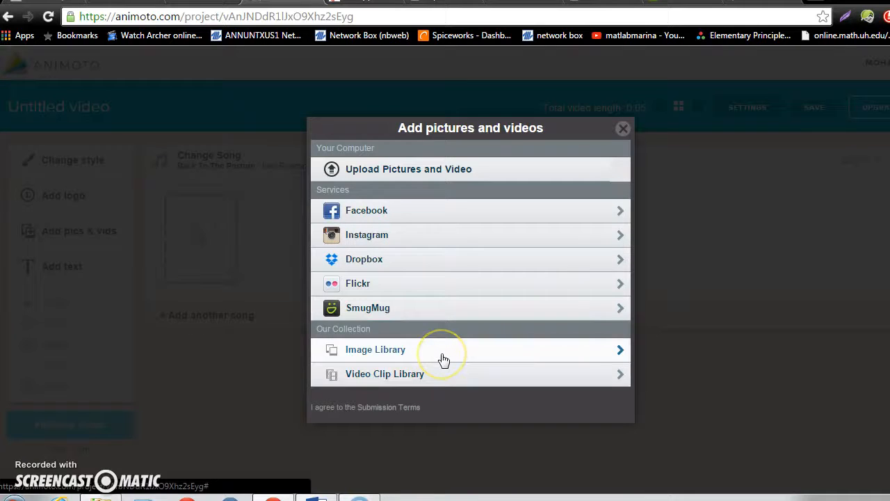
{"action": "left_click", "coordinate": [376, 349]}
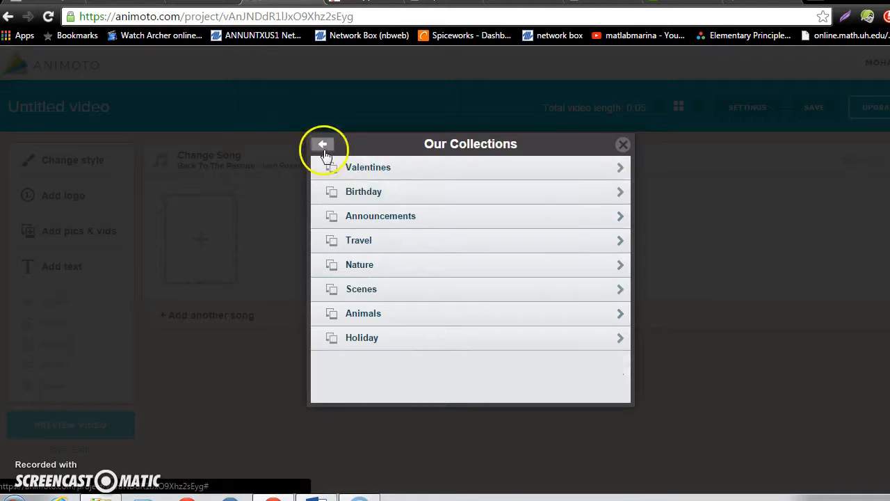
{"action": "left_click", "coordinate": [363, 192]}
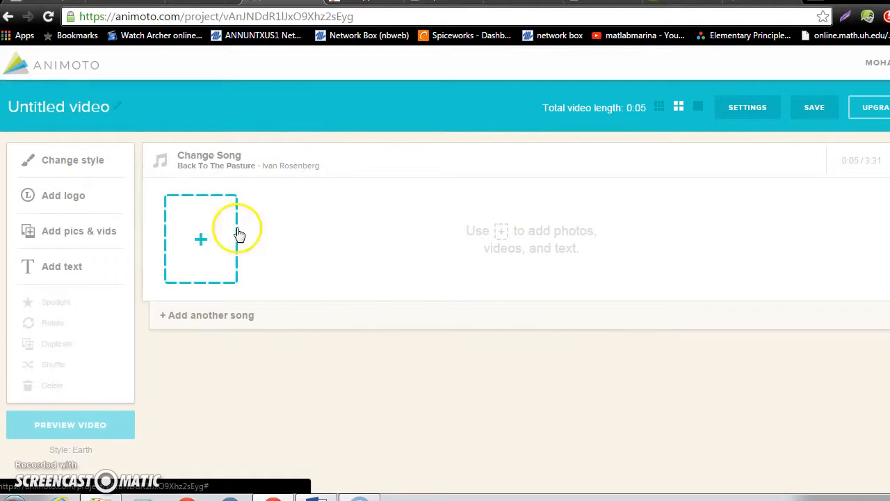
{"action": "left_click", "coordinate": [200, 239]}
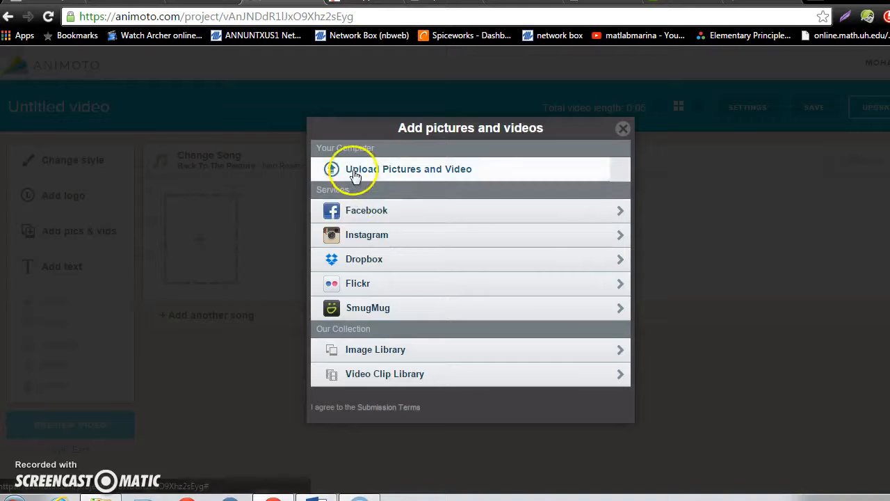
- Upload all eight photos from Pictures > Sample Pictures into the project
{"action": "left_click", "coordinate": [409, 168]}
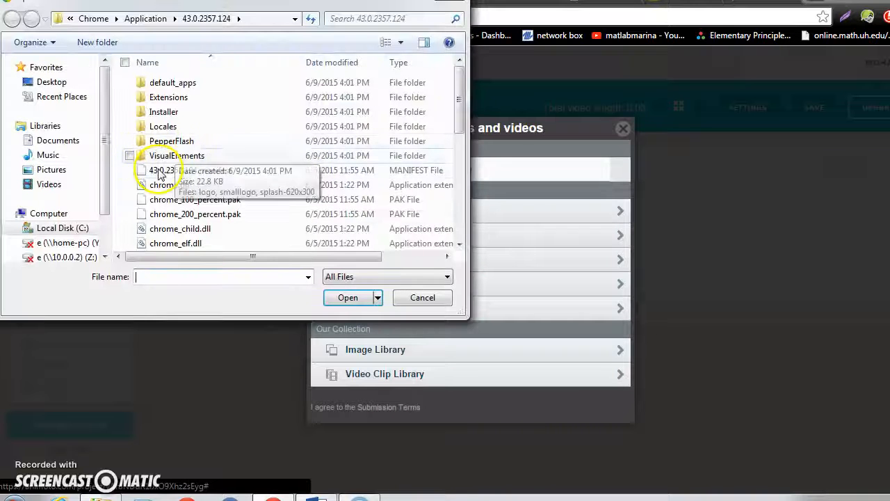
{"action": "left_click", "coordinate": [51, 154]}
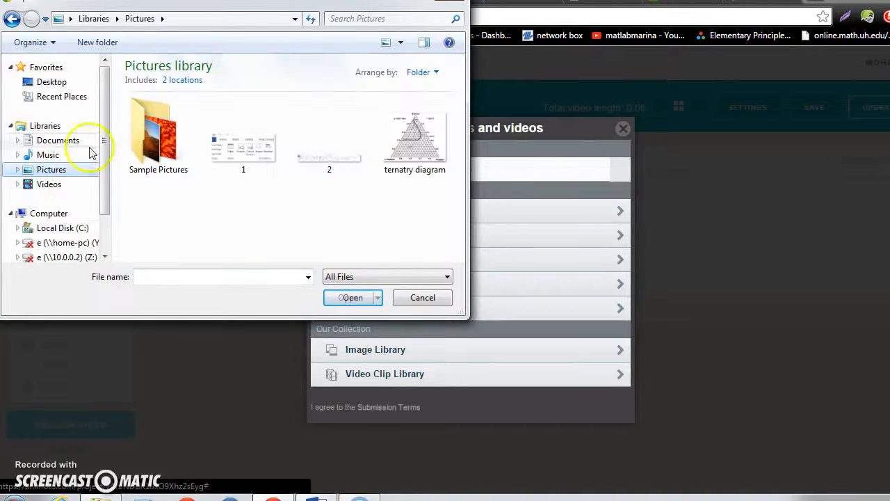
{"action": "double_click", "coordinate": [157, 132]}
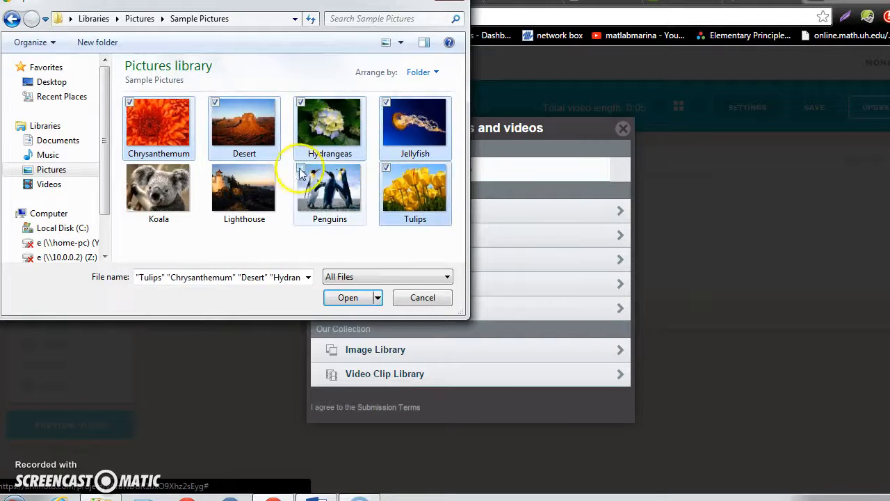
{"action": "left_click", "coordinate": [212, 170]}
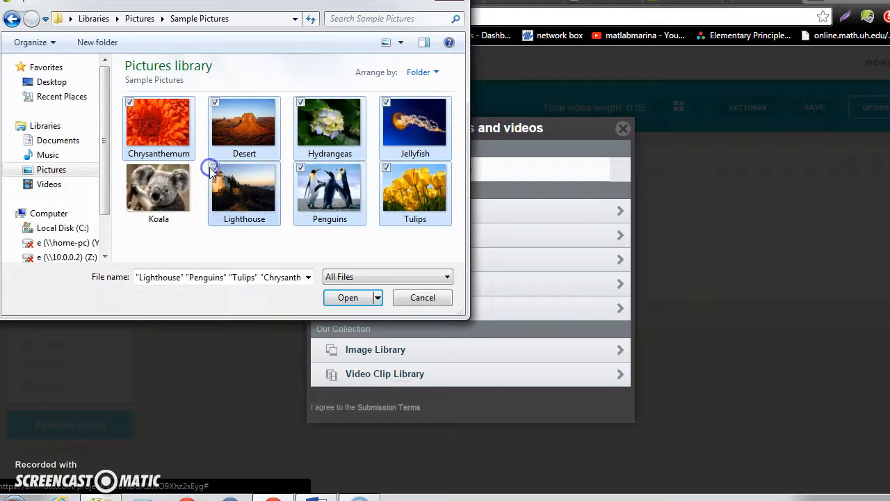
{"action": "left_click", "coordinate": [347, 297]}
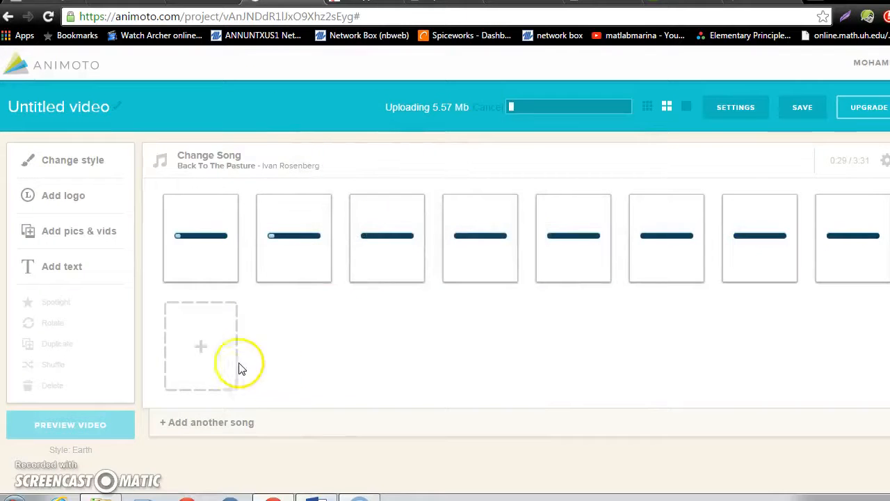
{"action": "mouse_move", "coordinate": [201, 334]}
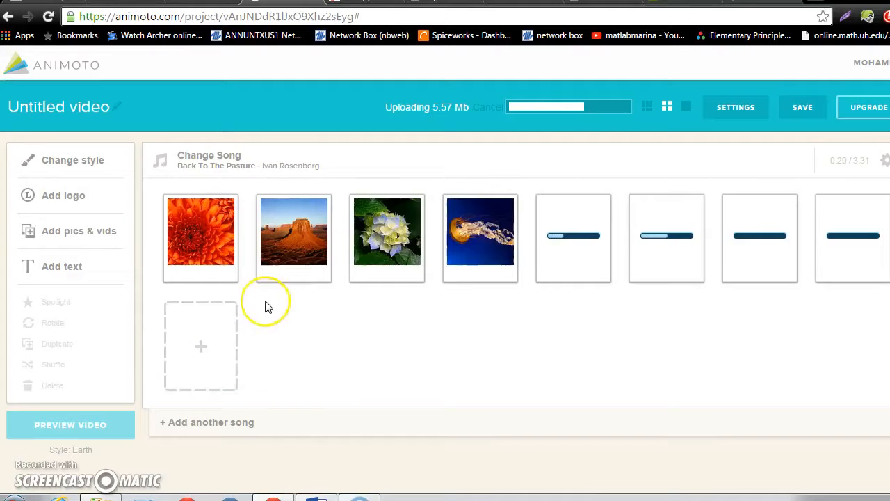
{"action": "mouse_move", "coordinate": [269, 306]}
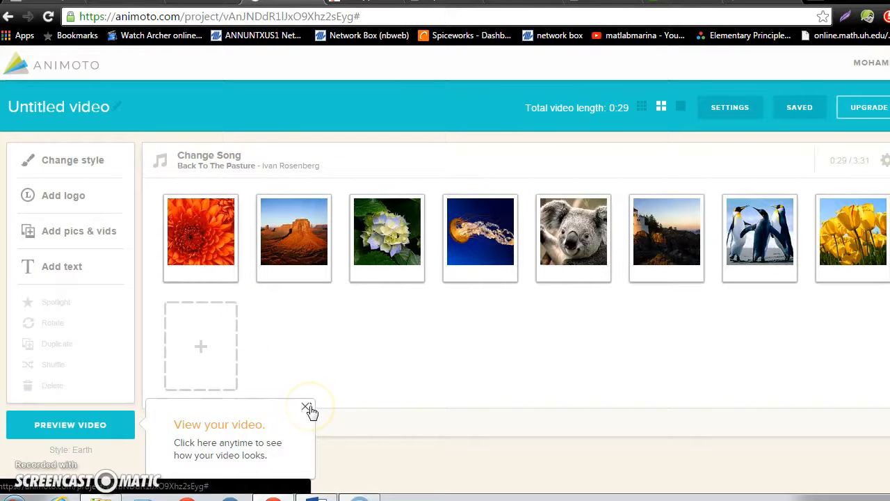
{"action": "mouse_move", "coordinate": [89, 425]}
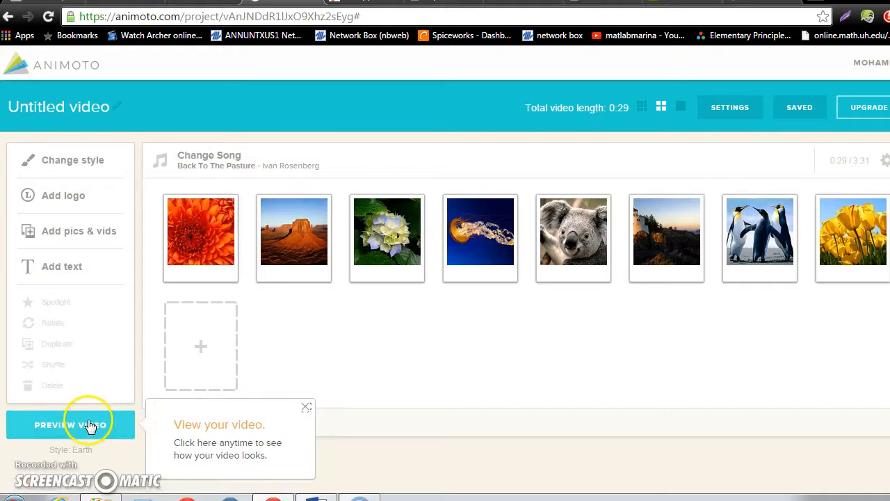
{"action": "left_click", "coordinate": [70, 424]}
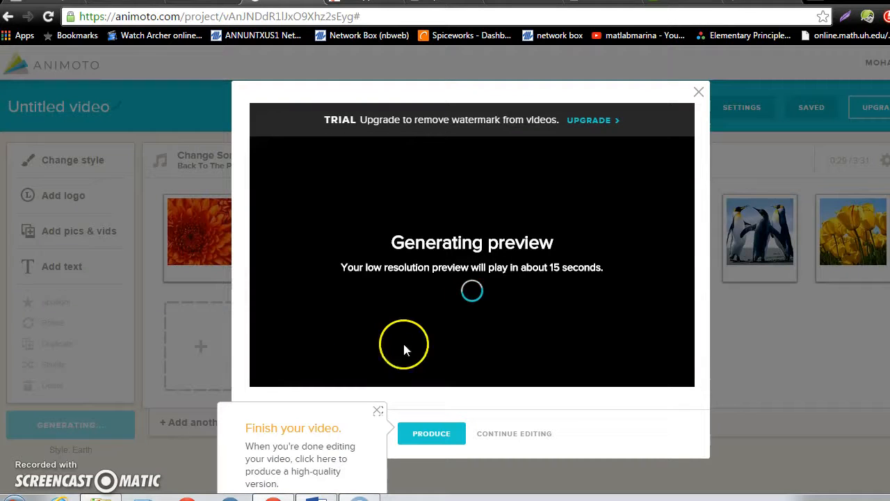
{"action": "mouse_move", "coordinate": [378, 410]}
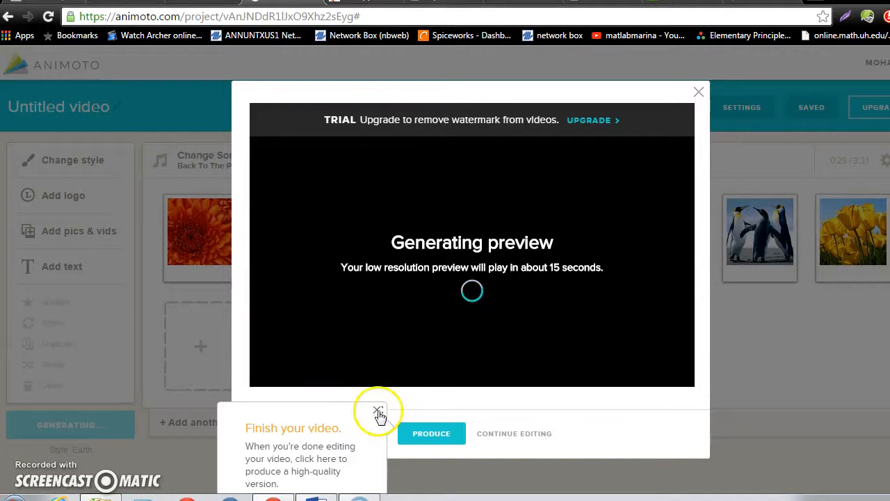
{"action": "left_click", "coordinate": [378, 410]}
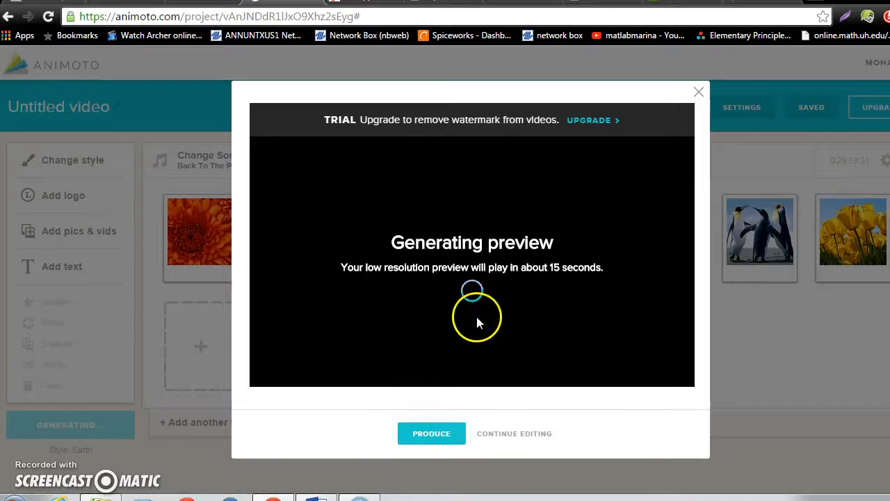
{"action": "mouse_move", "coordinate": [478, 288]}
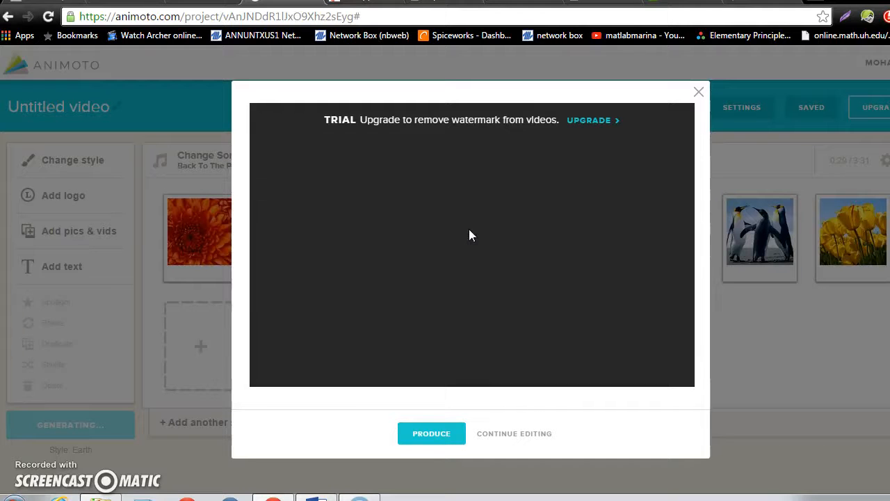
{"action": "left_click", "coordinate": [471, 244]}
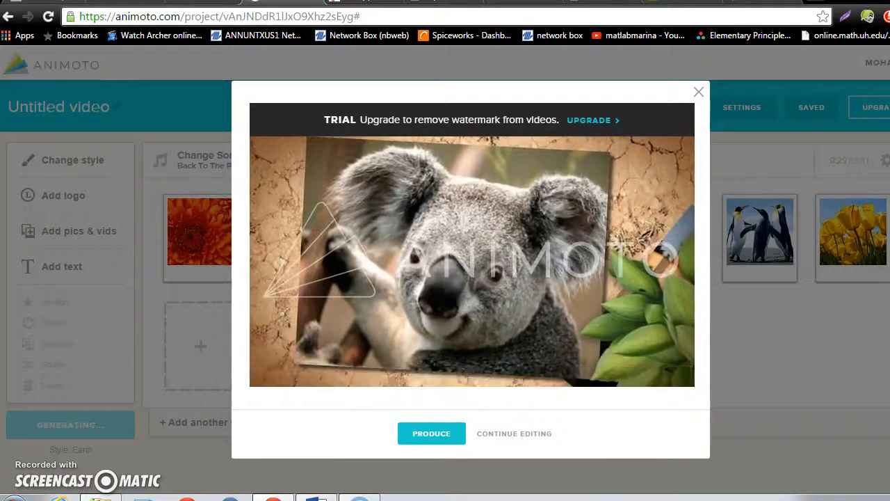
{"action": "left_click", "coordinate": [473, 258]}
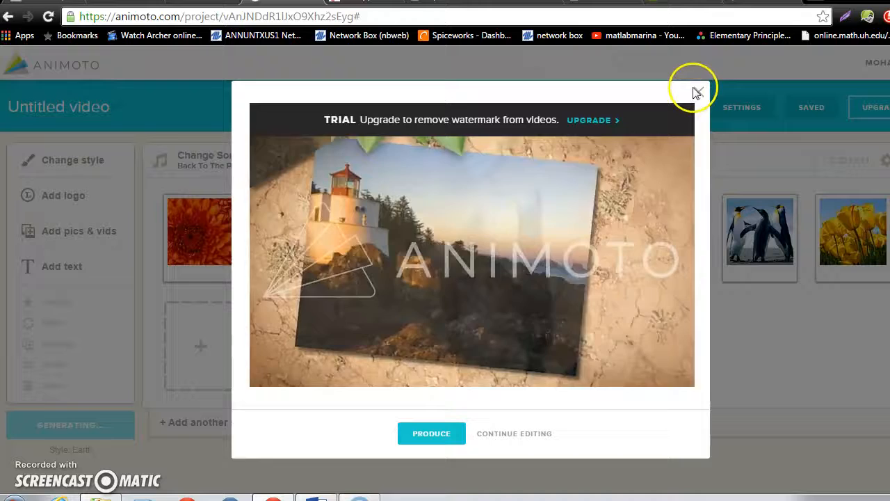
{"action": "left_click", "coordinate": [698, 91]}
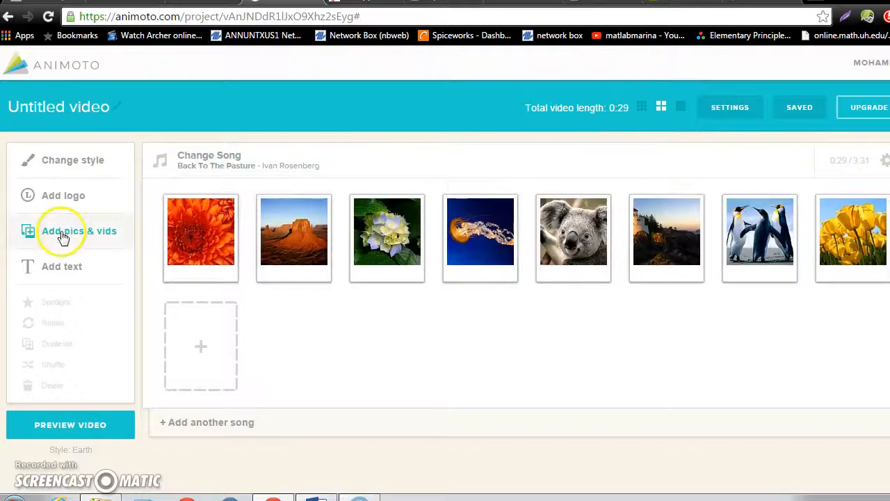
- Upload the Wildlife clip from Videos > Sample Videos and accept the second-song notice
{"action": "left_click", "coordinate": [78, 231]}
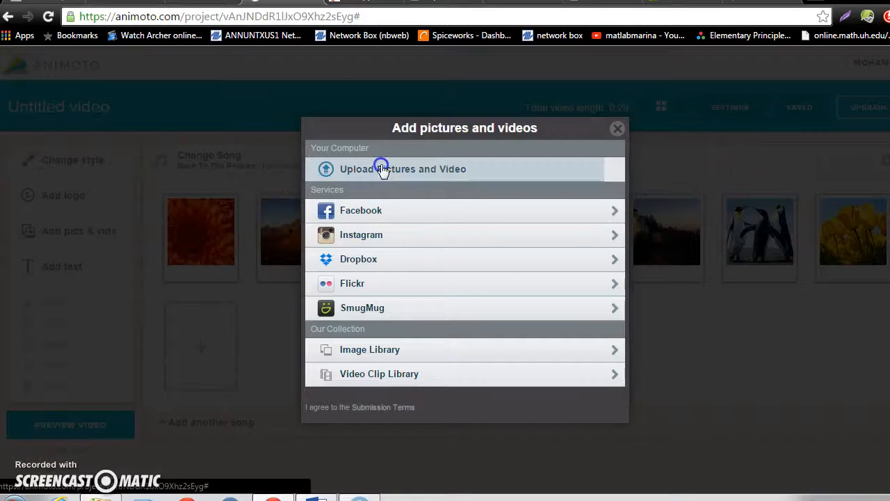
{"action": "left_click", "coordinate": [402, 169]}
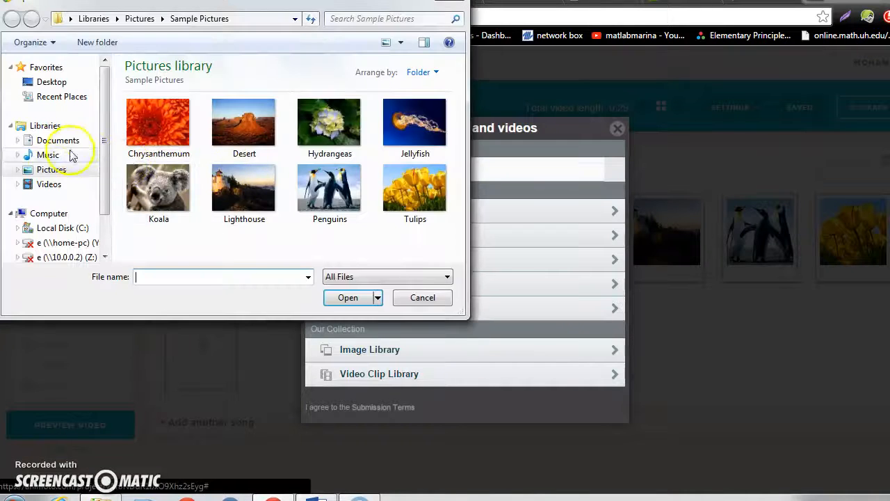
{"action": "left_click", "coordinate": [49, 184]}
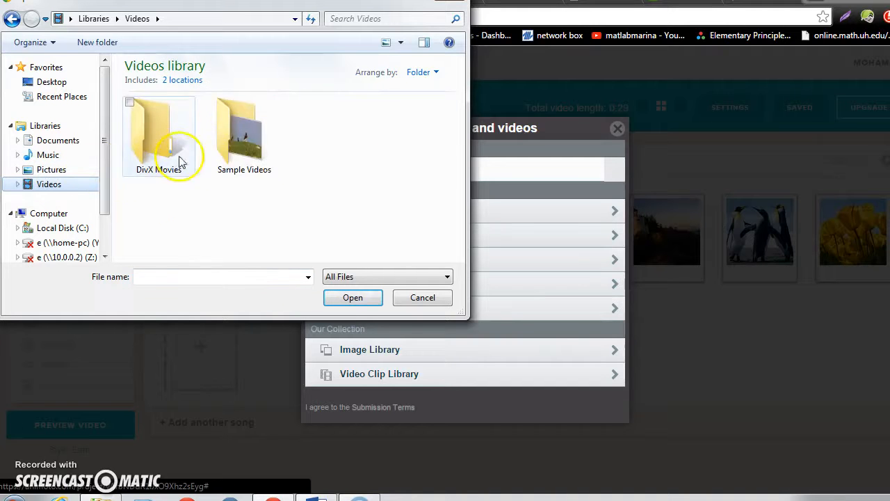
{"action": "double_click", "coordinate": [244, 132]}
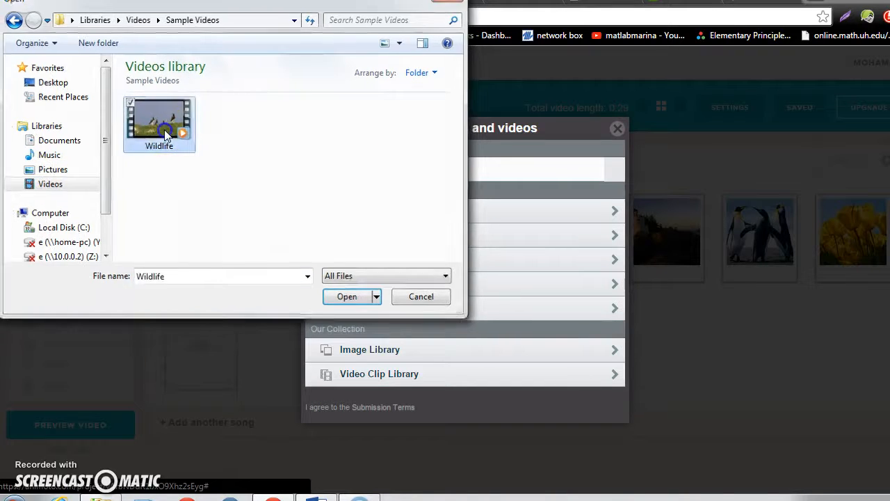
{"action": "left_click", "coordinate": [346, 296]}
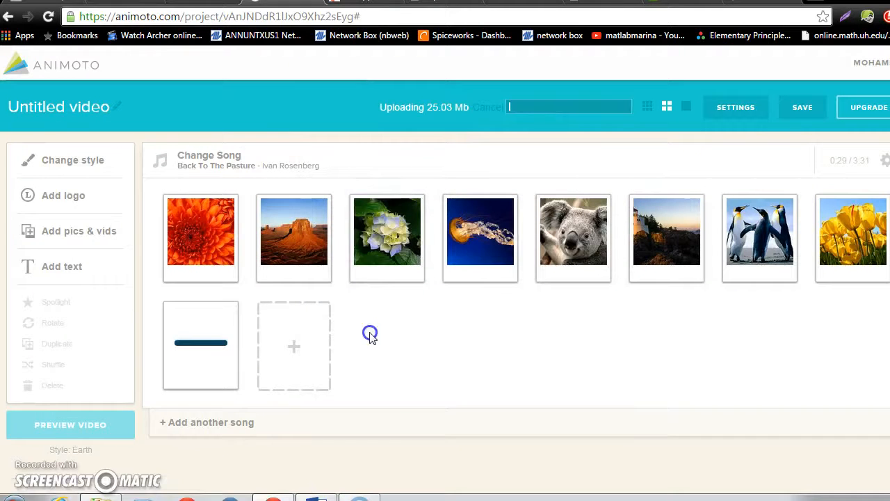
{"action": "left_click", "coordinate": [207, 422]}
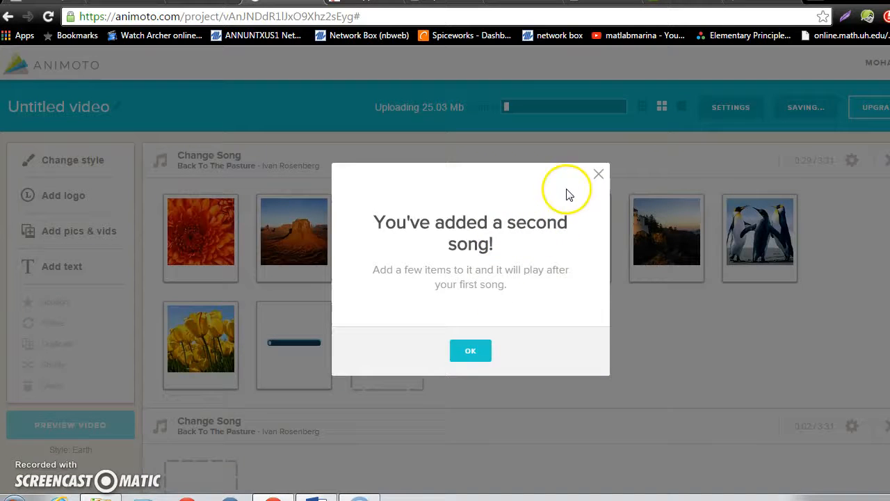
{"action": "left_click", "coordinate": [470, 350]}
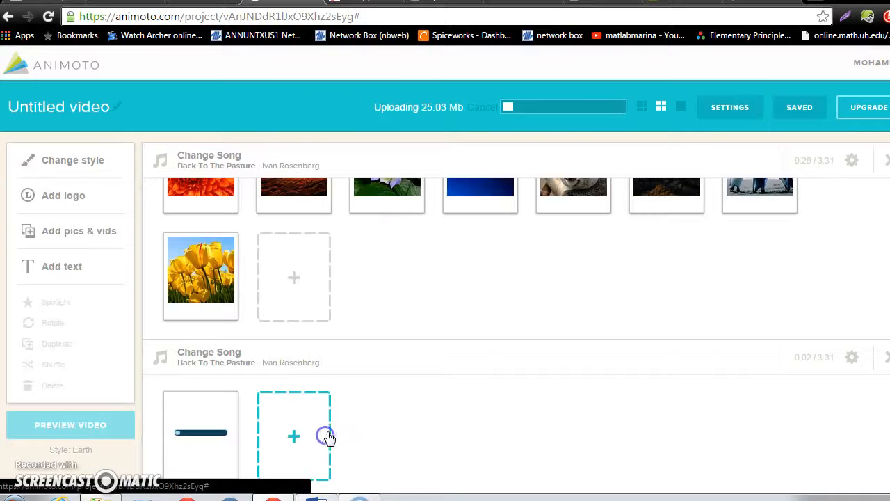
{"action": "mouse_move", "coordinate": [390, 341]}
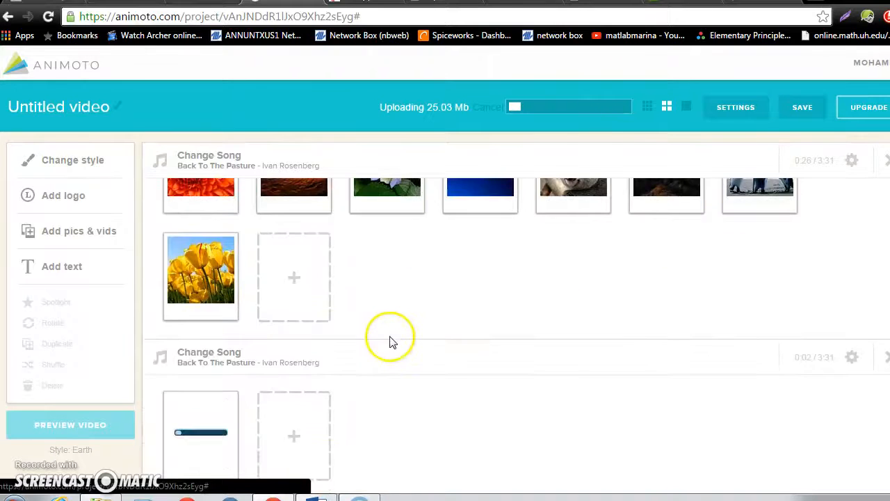
- Preview Take Me With You (Instrumental) and select it for the second song section
{"action": "scroll", "scroll_direction": "down", "scroll_amount": 3}
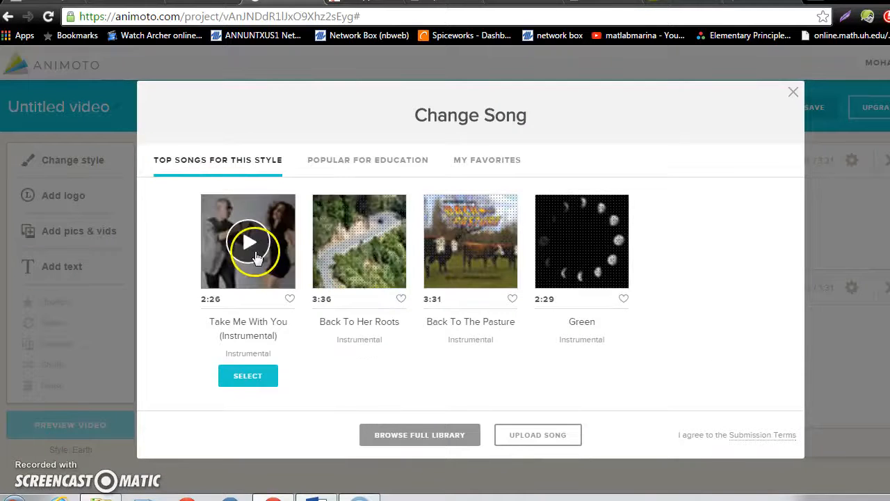
{"action": "left_click", "coordinate": [247, 241]}
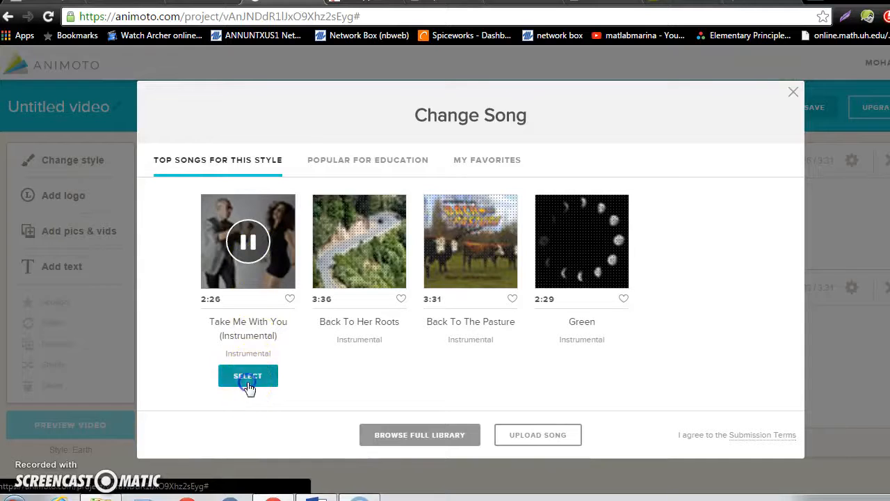
{"action": "left_click", "coordinate": [248, 375]}
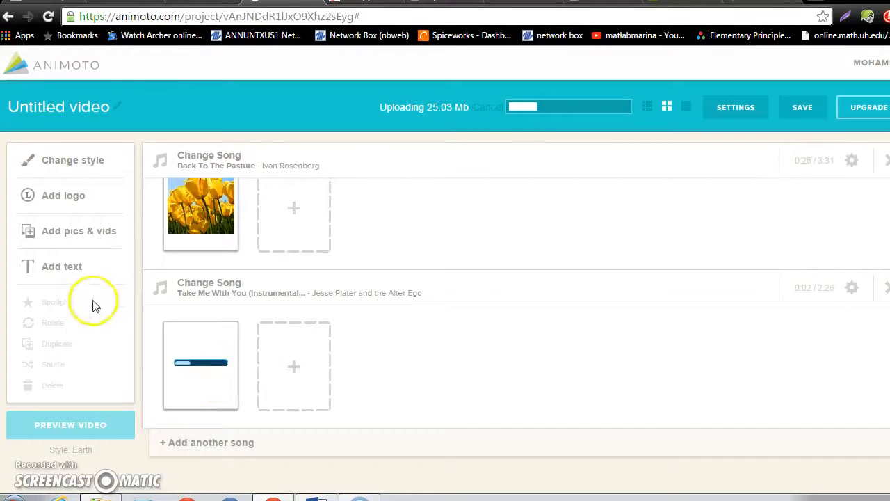
- Add a text slide titled 'Wildlife pictures' with subtitle 'a collection of wildlife' and save it
{"action": "left_click", "coordinate": [62, 266]}
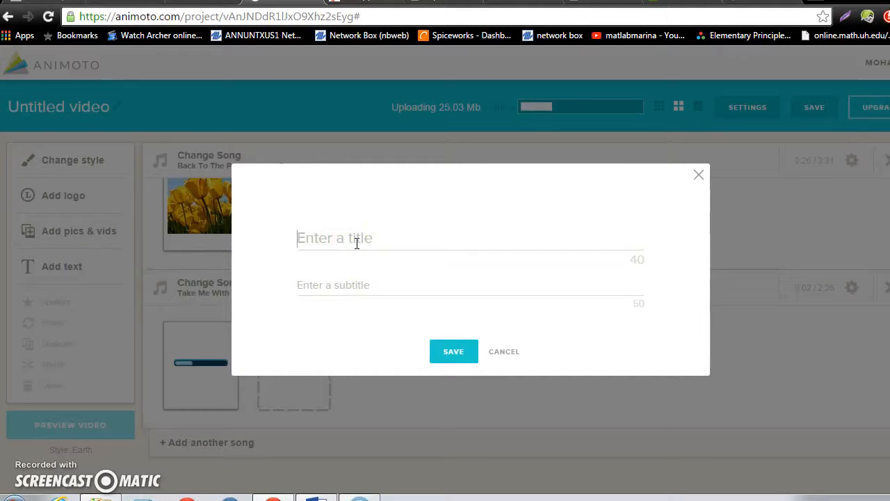
{"action": "type", "text": "WIld"}
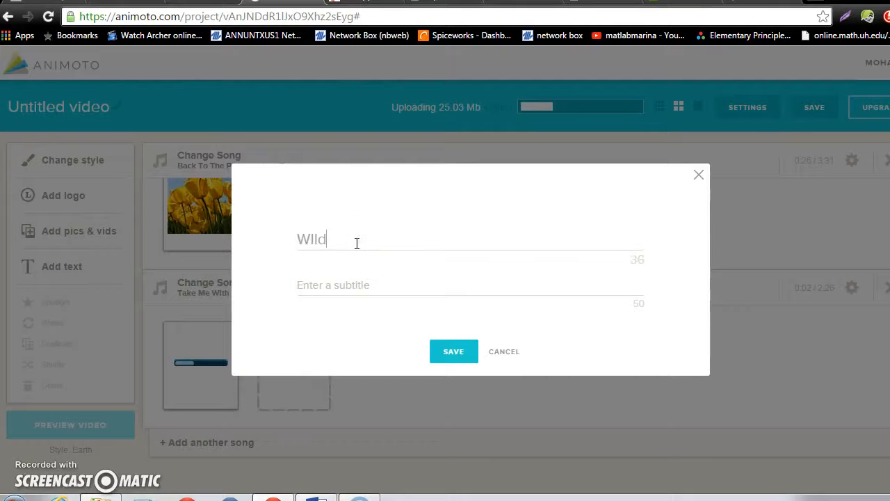
{"action": "type", "text": "life pictur"}
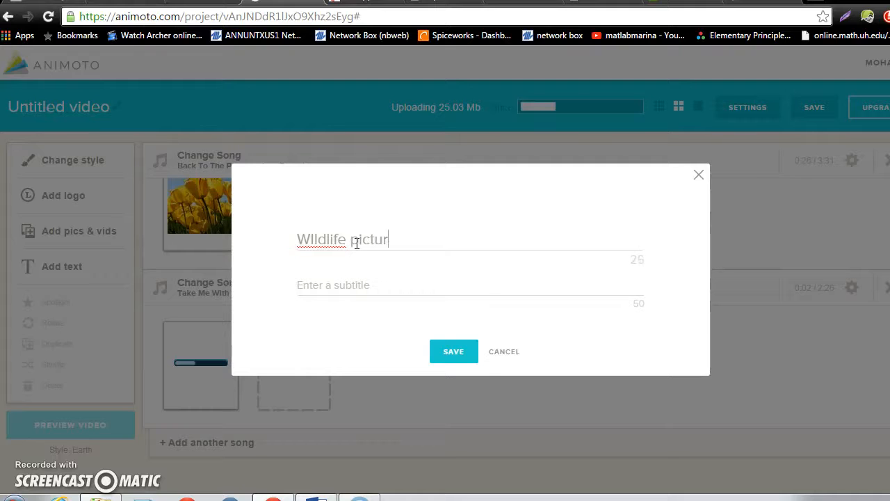
{"action": "type", "text": "es"}
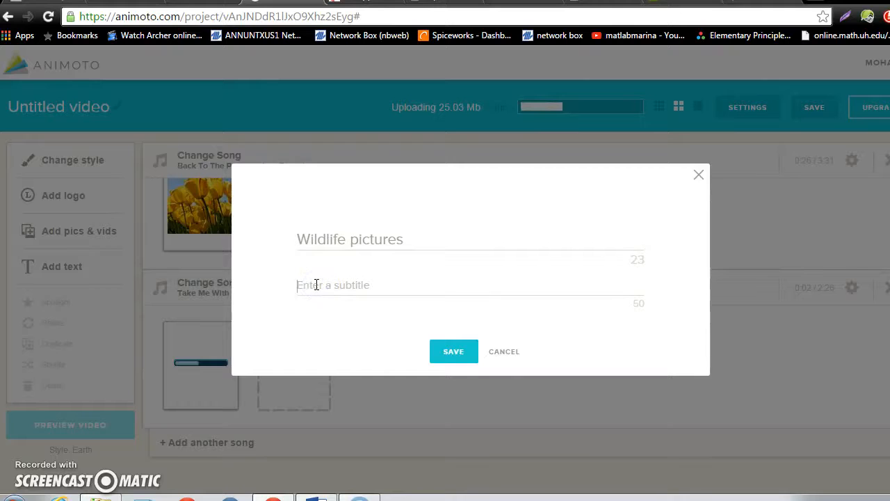
{"action": "type", "text": "a collection of w"}
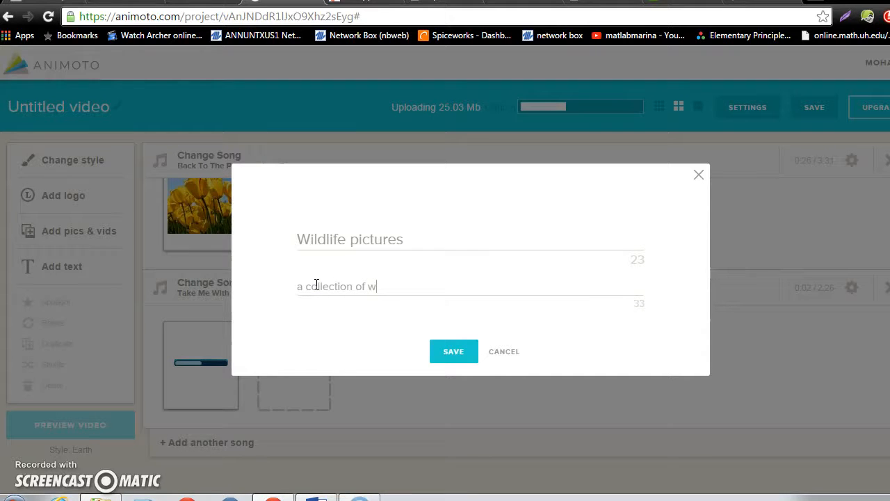
{"action": "type", "text": "ildlife"}
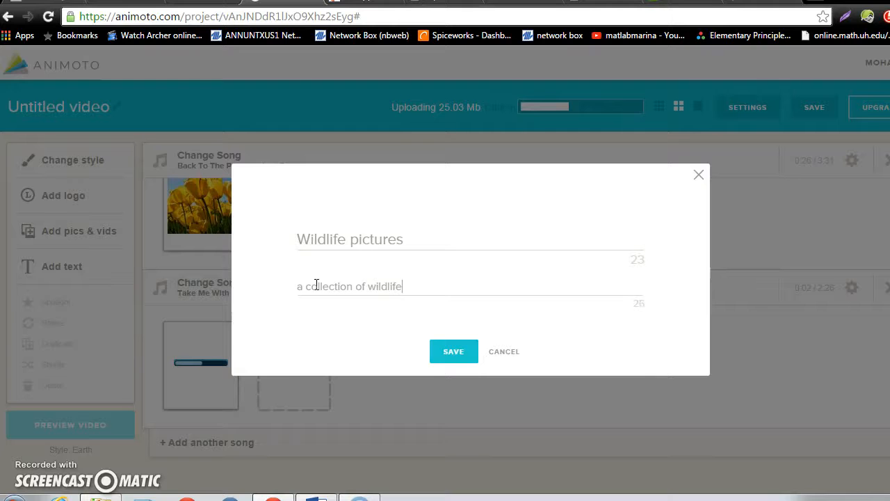
{"action": "left_click", "coordinate": [454, 352]}
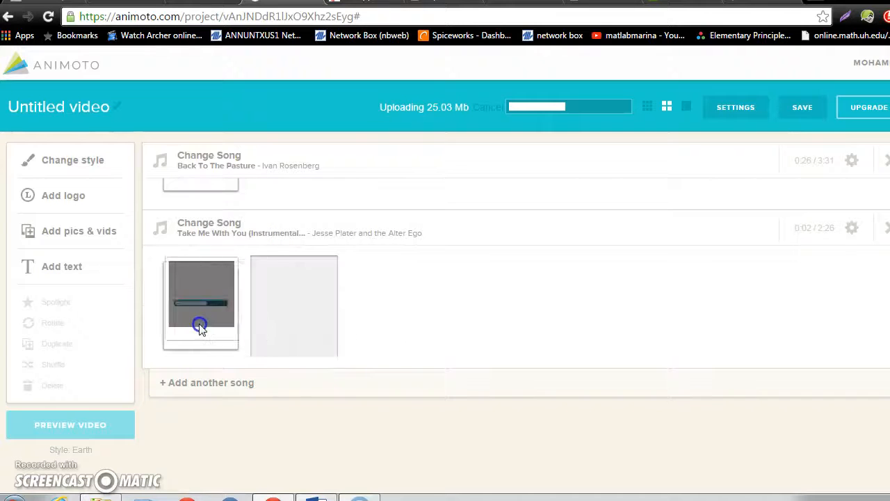
{"action": "left_click", "coordinate": [200, 302]}
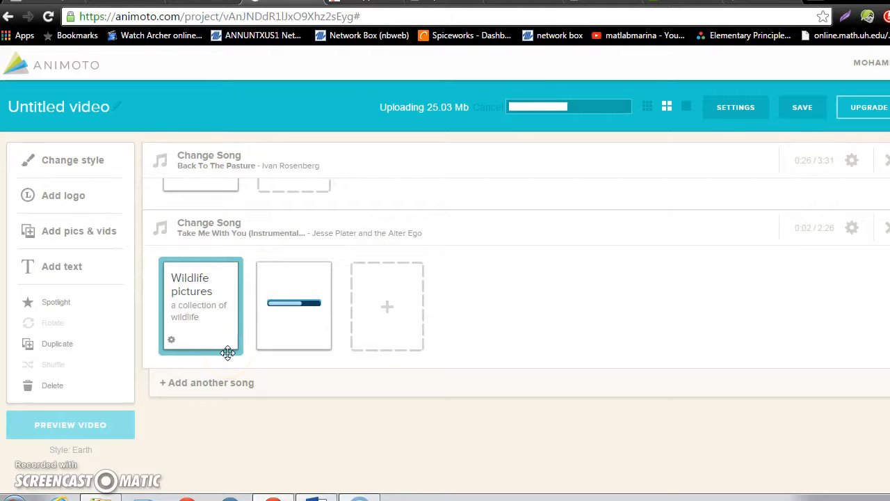
- Spotlight the title slide and duplicate it for the start of the first section
{"action": "right_click", "coordinate": [172, 340]}
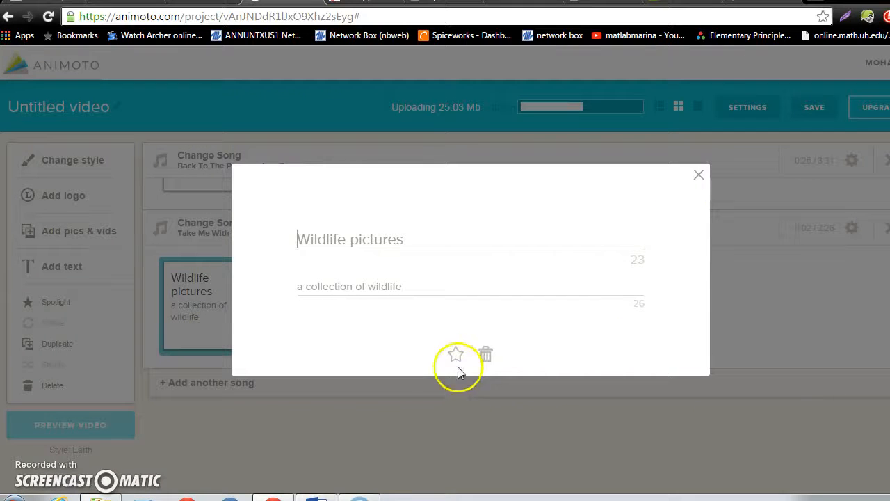
{"action": "left_click", "coordinate": [699, 174]}
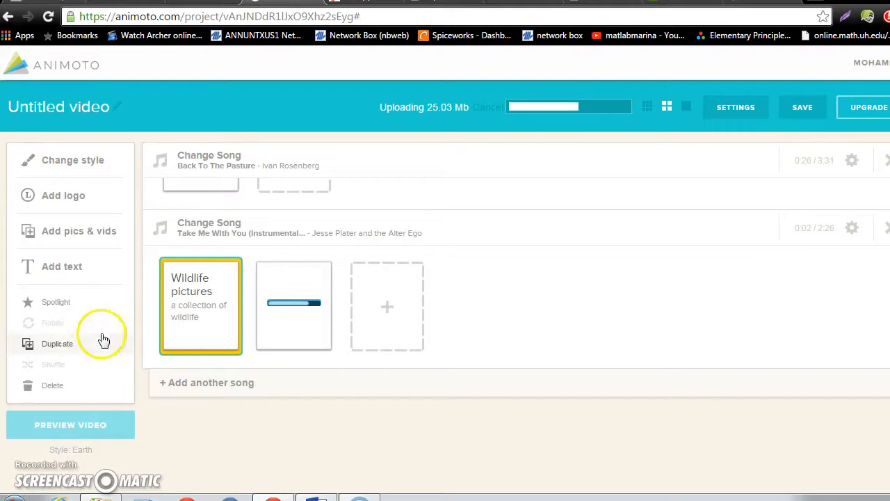
{"action": "left_click", "coordinate": [57, 343]}
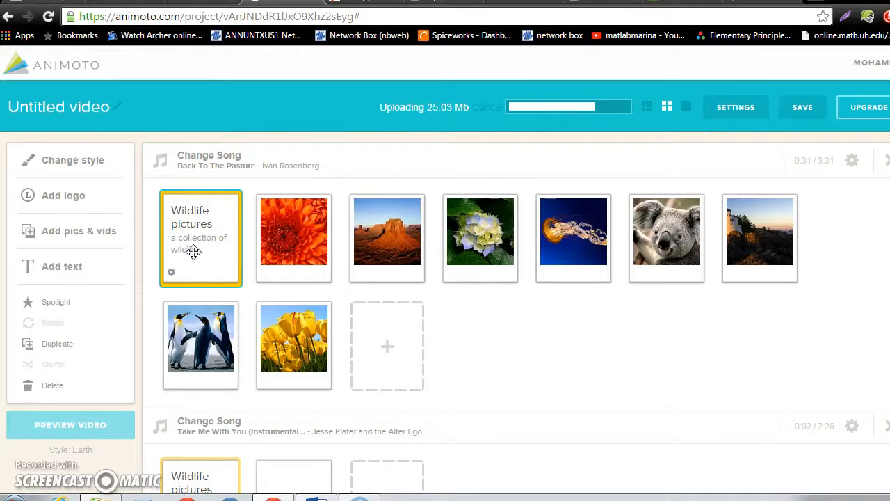
{"action": "mouse_move", "coordinate": [480, 231]}
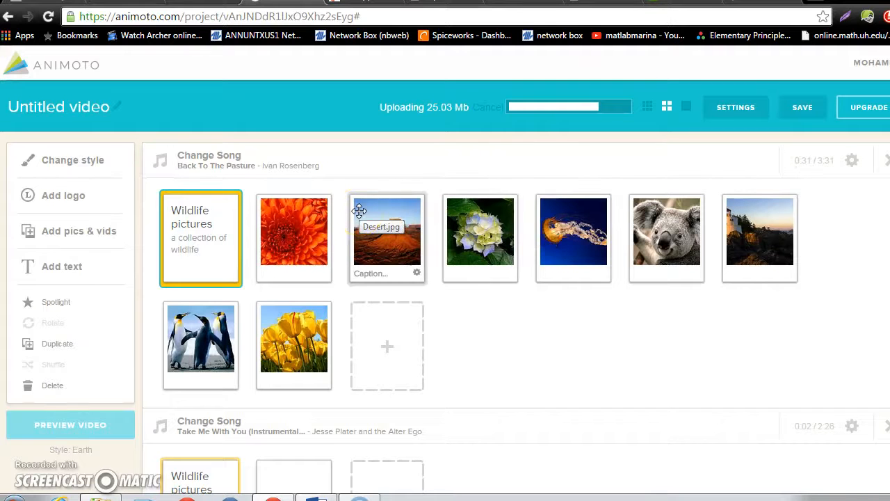
{"action": "mouse_move", "coordinate": [534, 112]}
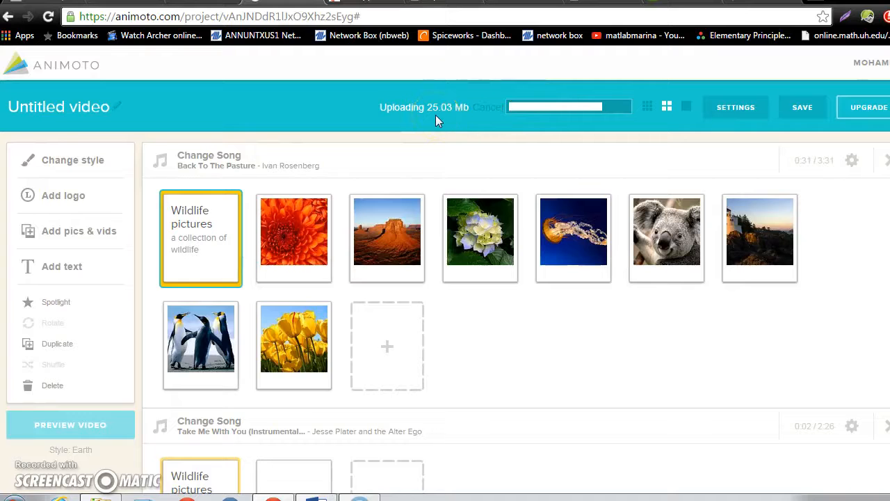
{"action": "mouse_move", "coordinate": [450, 304]}
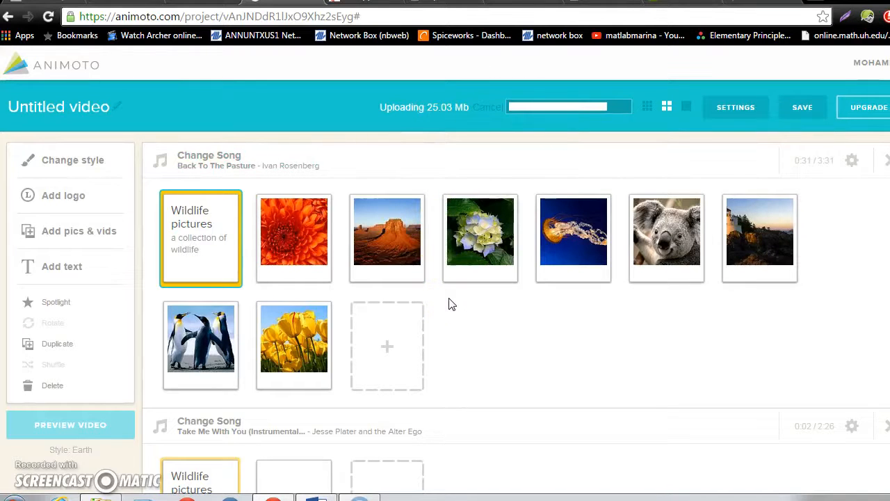
{"action": "mouse_move", "coordinate": [699, 131]}
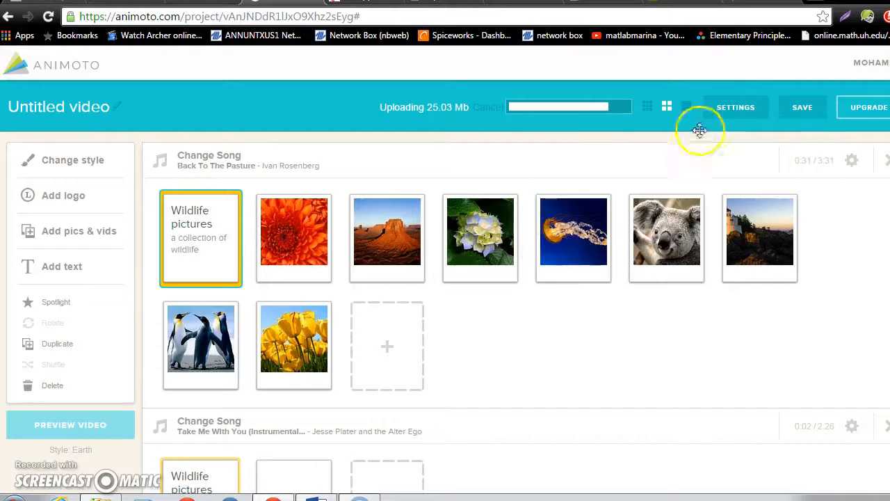
{"action": "mouse_move", "coordinate": [647, 107]}
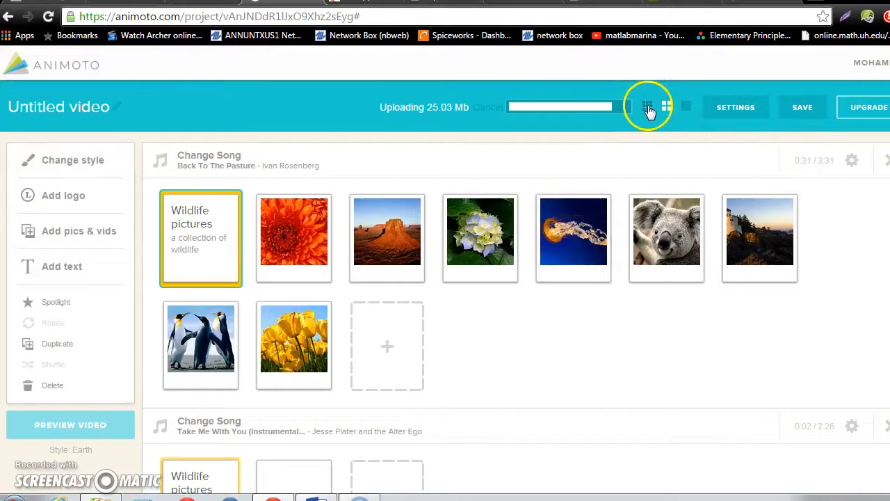
- Switch the storyboard to the smallest thumbnail view
{"action": "left_click", "coordinate": [647, 108]}
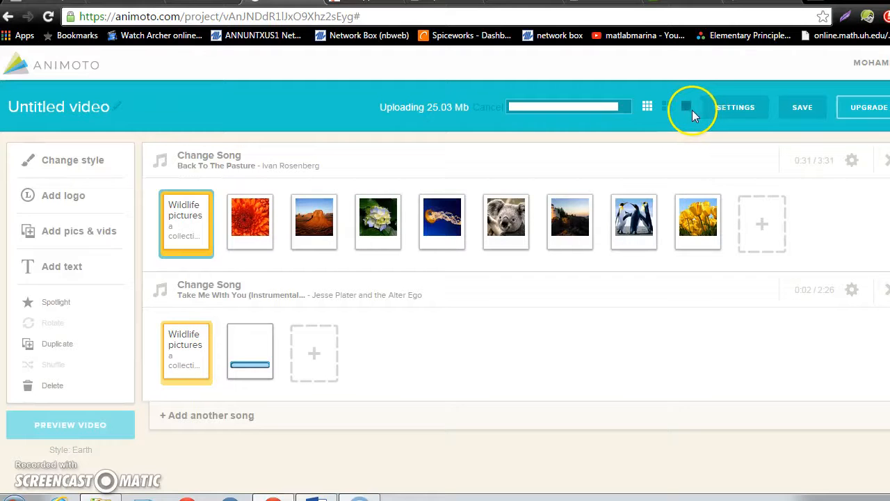
- Try the largest slide thumbnails, then settle back on medium-sized storyboard thumbnails
{"action": "left_click", "coordinate": [667, 108]}
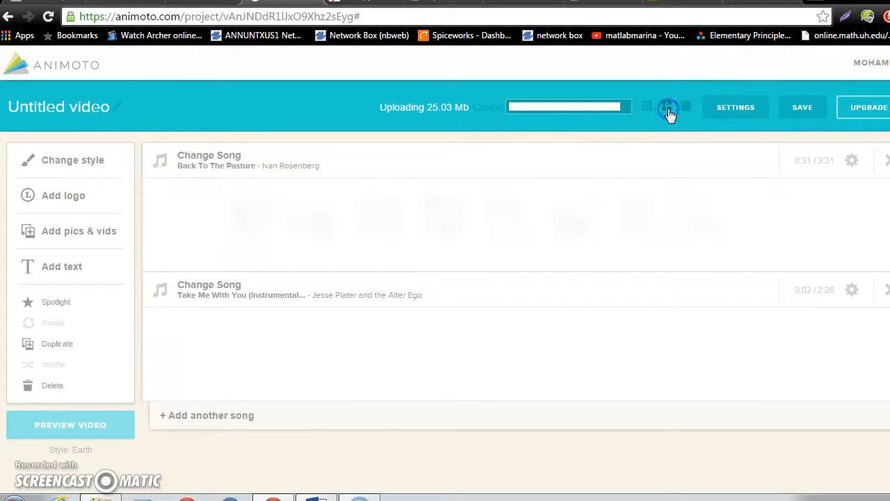
{"action": "left_click", "coordinate": [667, 107]}
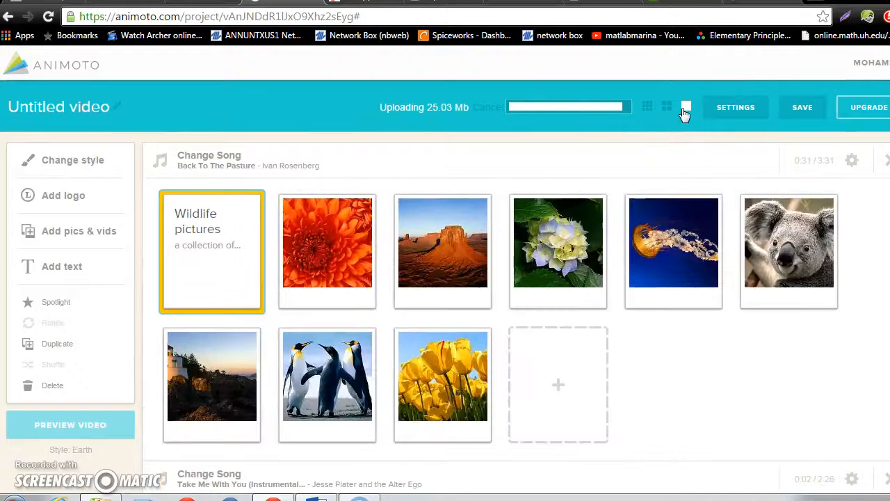
{"action": "left_click", "coordinate": [666, 107]}
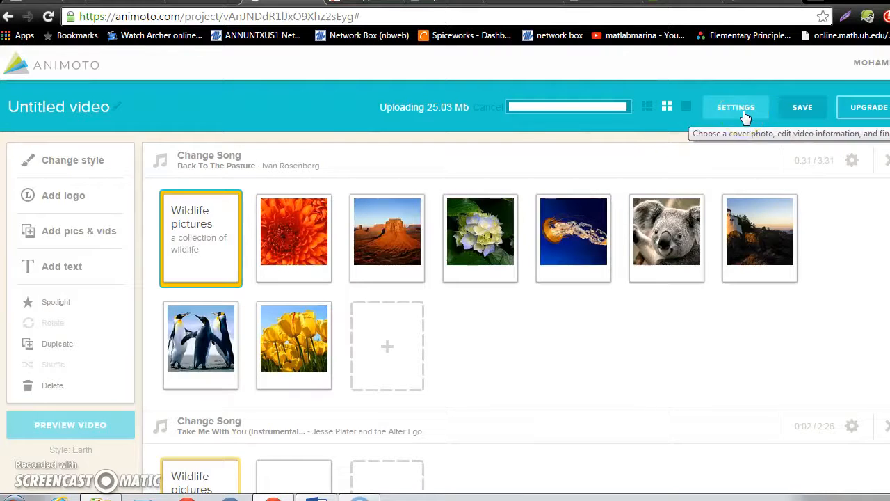
- Save the video information with title 'Wildlife', producer name and date 06/15/2015
{"action": "left_click", "coordinate": [735, 107]}
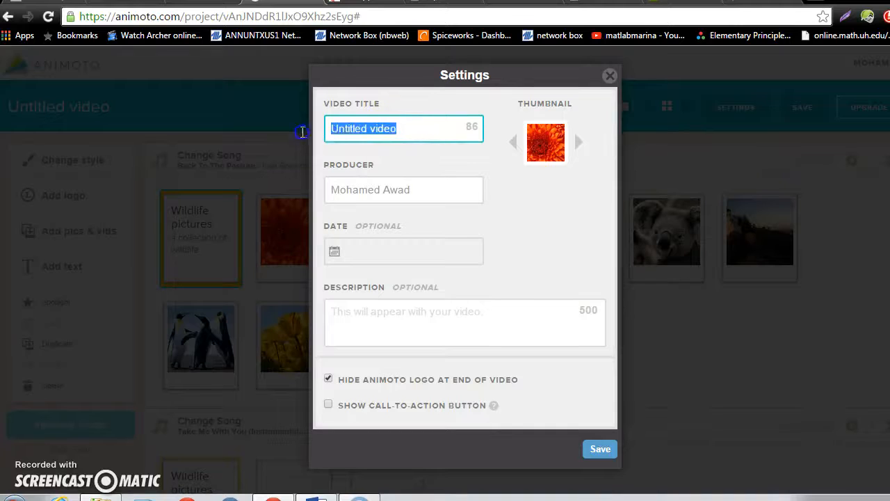
{"action": "type", "text": "Untitled v"}
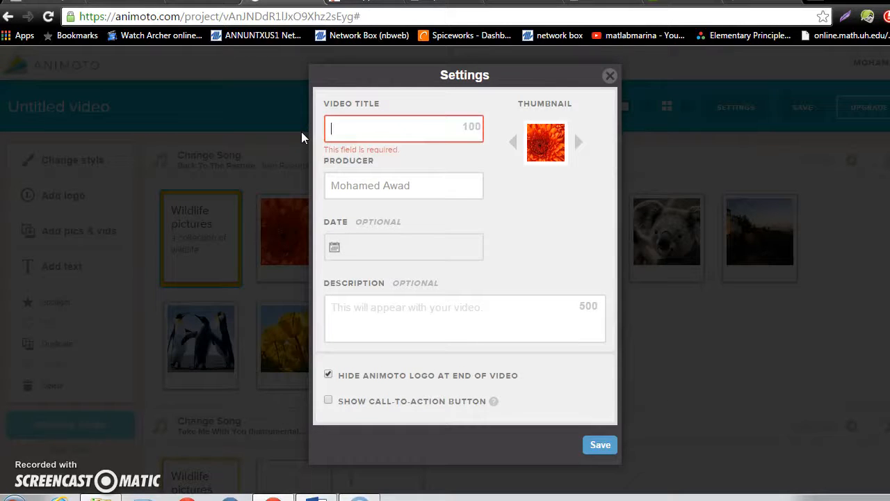
{"action": "type", "text": "Wildli"}
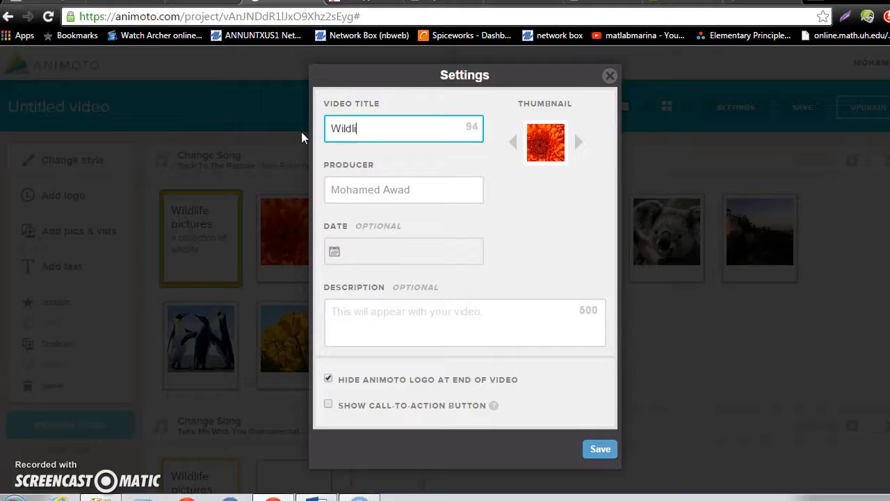
{"action": "left_click", "coordinate": [403, 189]}
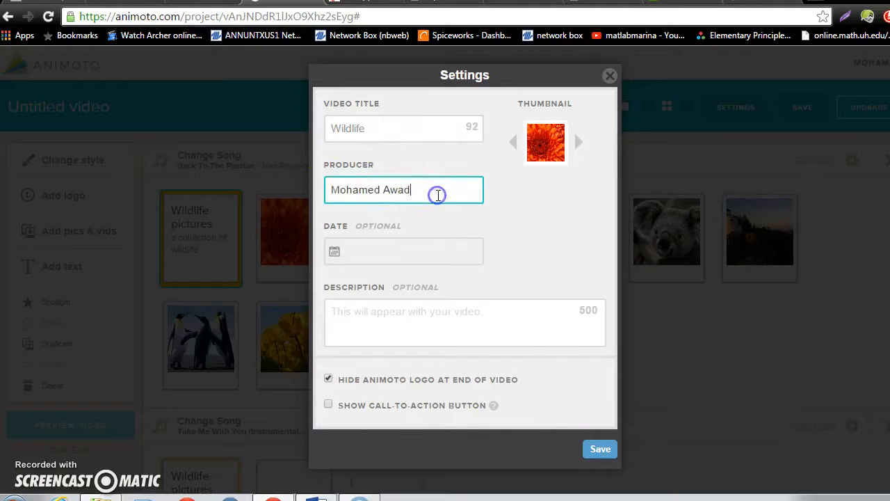
{"action": "left_click", "coordinate": [403, 250]}
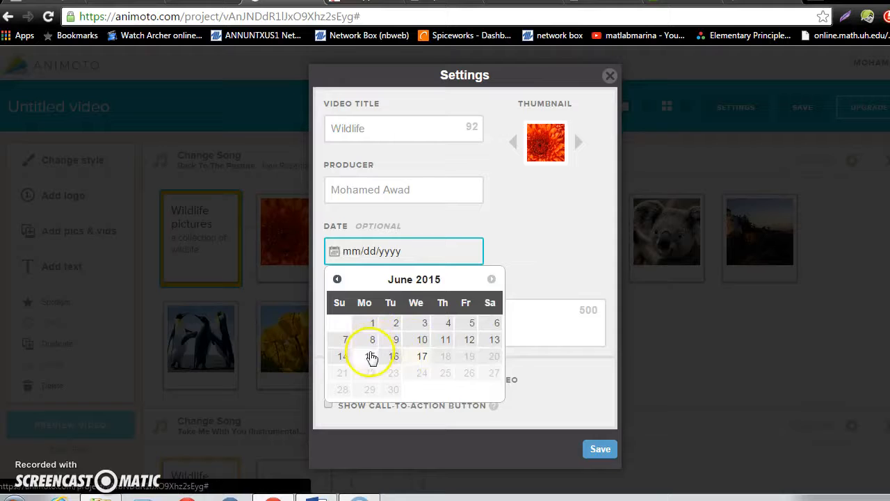
{"action": "left_click", "coordinate": [372, 356]}
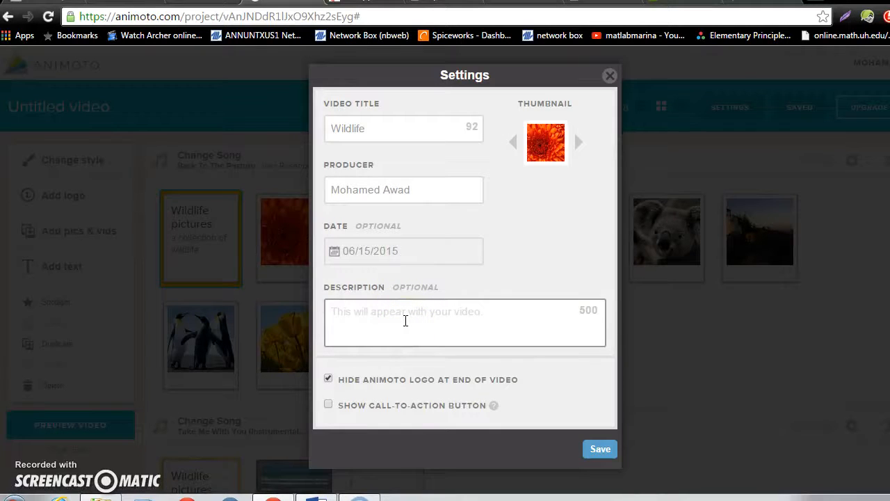
{"action": "mouse_move", "coordinate": [450, 417]}
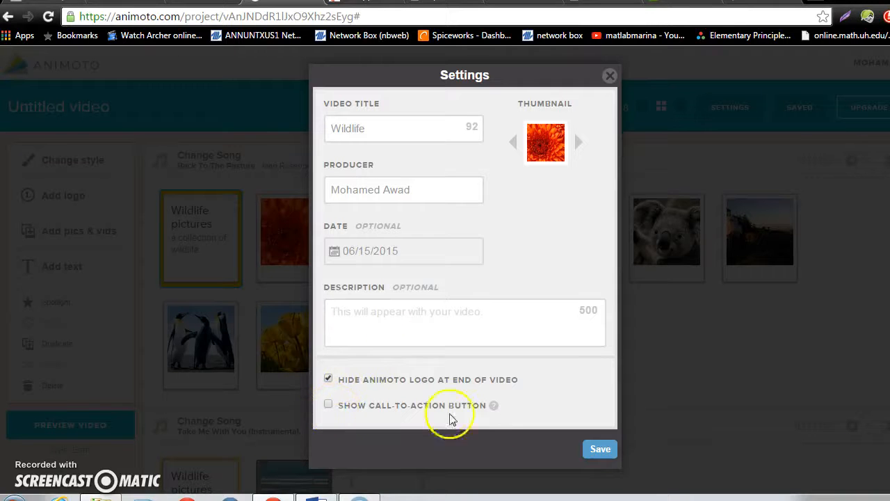
{"action": "left_click", "coordinate": [600, 449]}
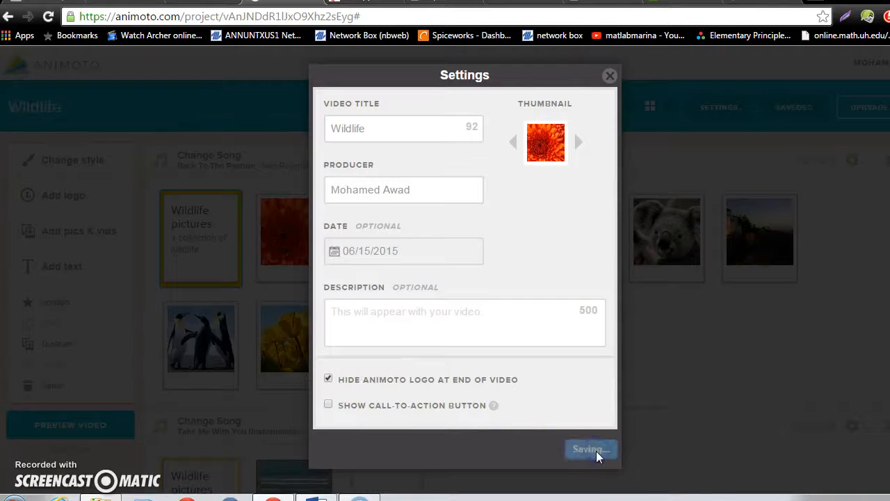
{"action": "left_click", "coordinate": [590, 448]}
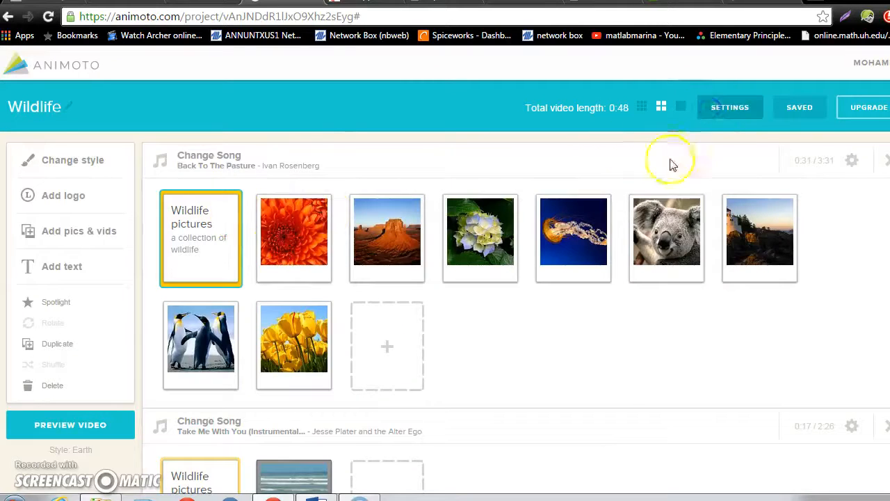
- Cycle the video thumbnail to the koala photo and save that choice
{"action": "left_click", "coordinate": [730, 107]}
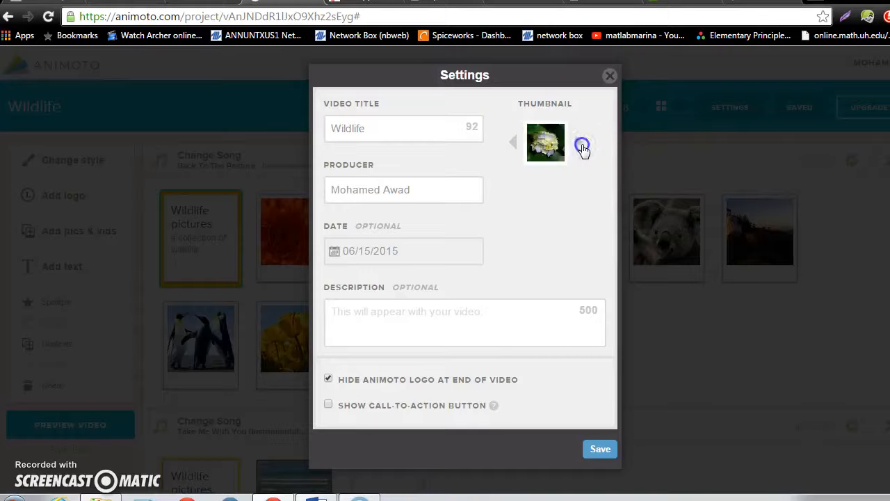
{"action": "left_click", "coordinate": [580, 142]}
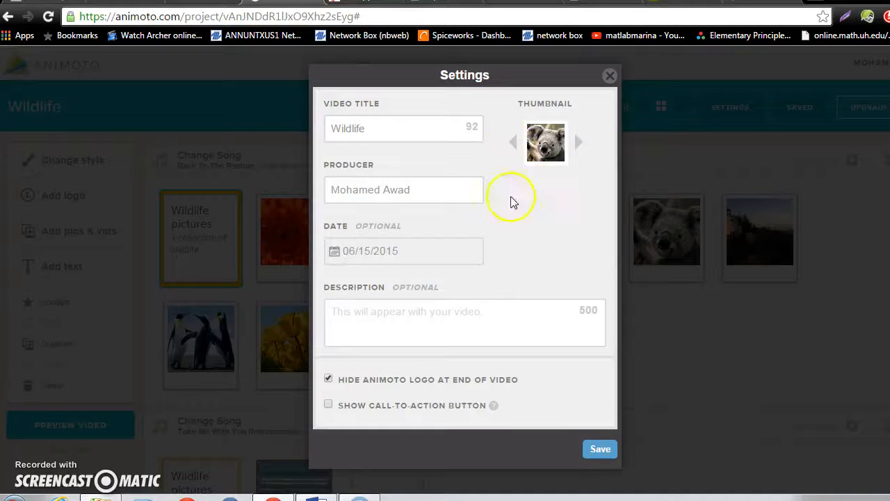
{"action": "left_click", "coordinate": [609, 75]}
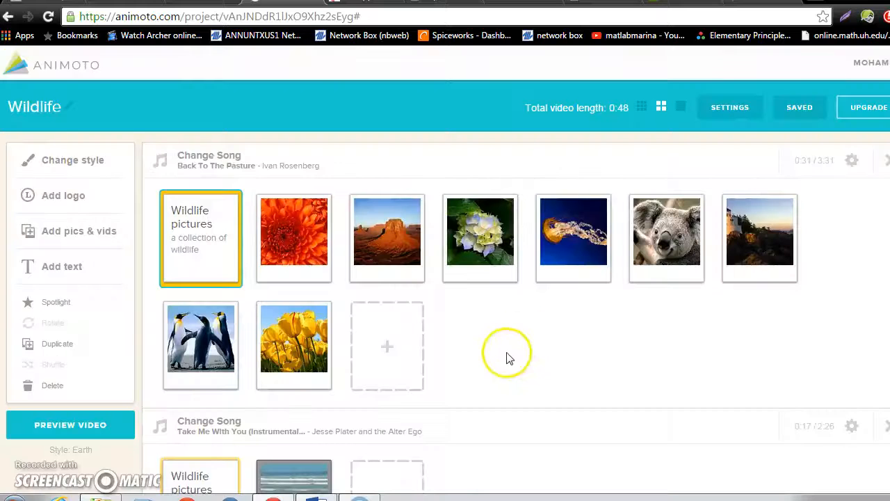
- Start generating a preview of the whole 48-second Wildlife video
{"action": "scroll", "scroll_direction": "down", "scroll_amount": 3}
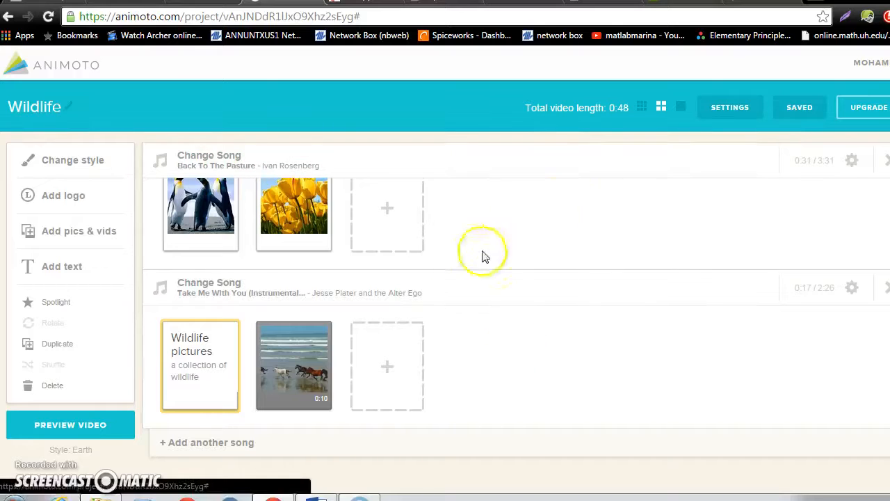
{"action": "mouse_move", "coordinate": [70, 424]}
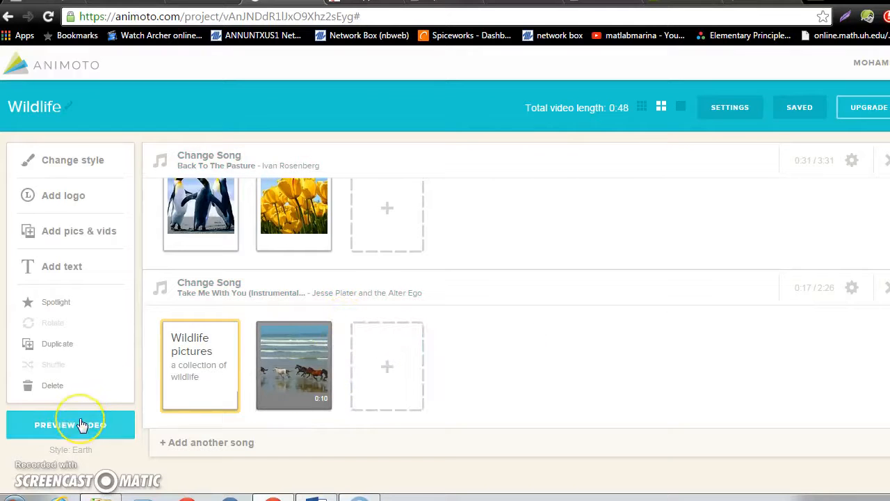
{"action": "left_click", "coordinate": [69, 424]}
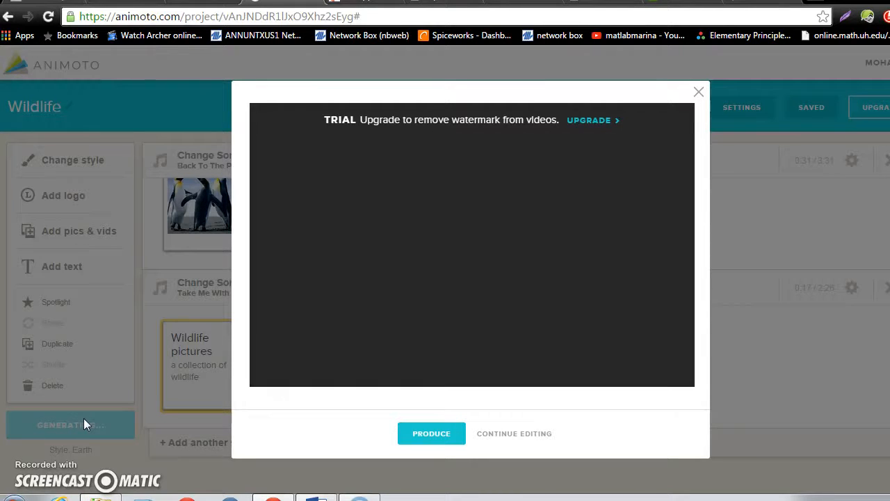
{"action": "left_click", "coordinate": [472, 244]}
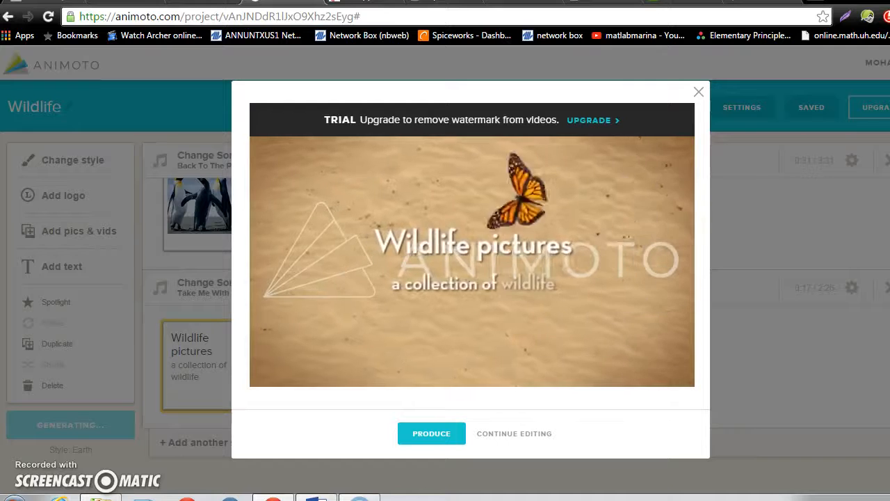
{"action": "left_click", "coordinate": [471, 261]}
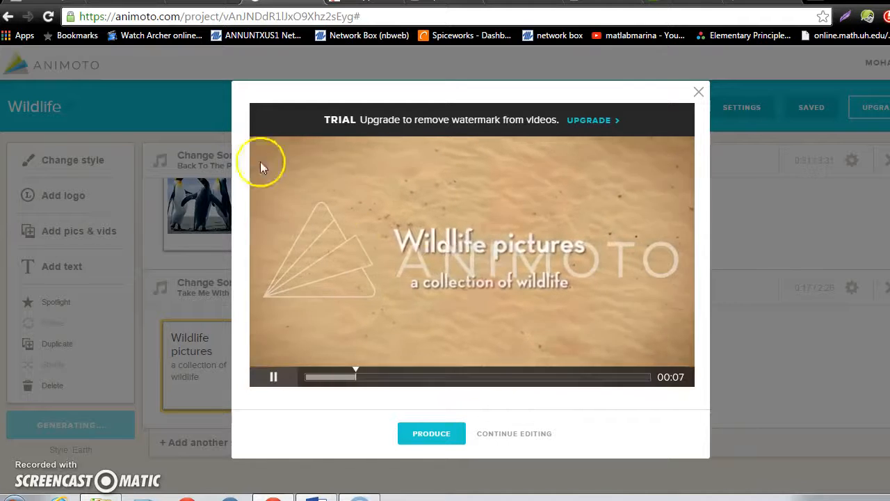
{"action": "mouse_move", "coordinate": [633, 201]}
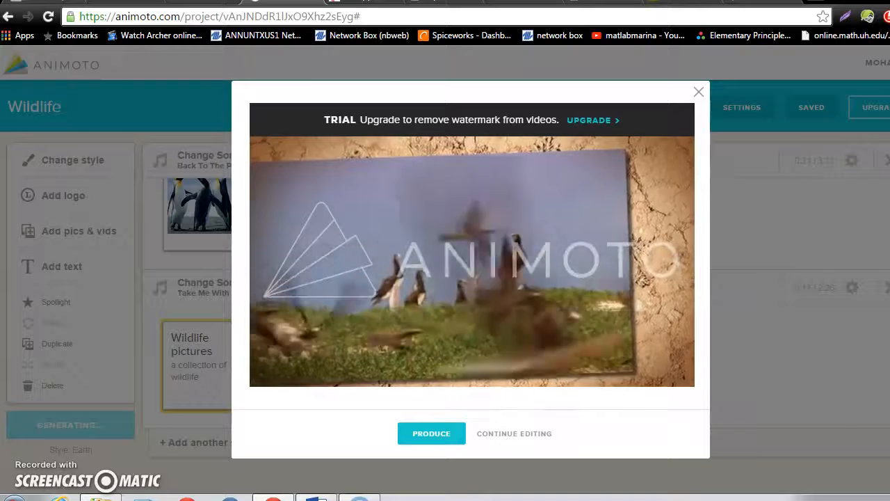
{"action": "left_click", "coordinate": [472, 250]}
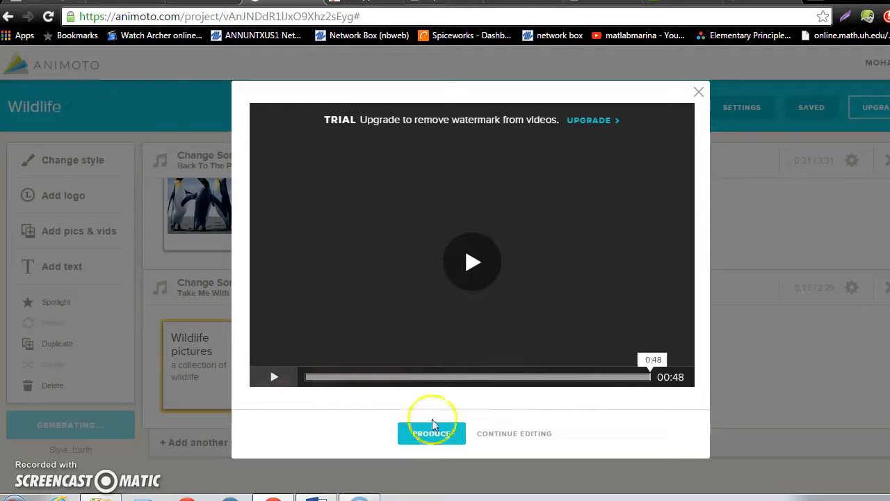
- Produce the Wildlife video at 360p quality and finish to its play page
{"action": "left_click", "coordinate": [514, 433]}
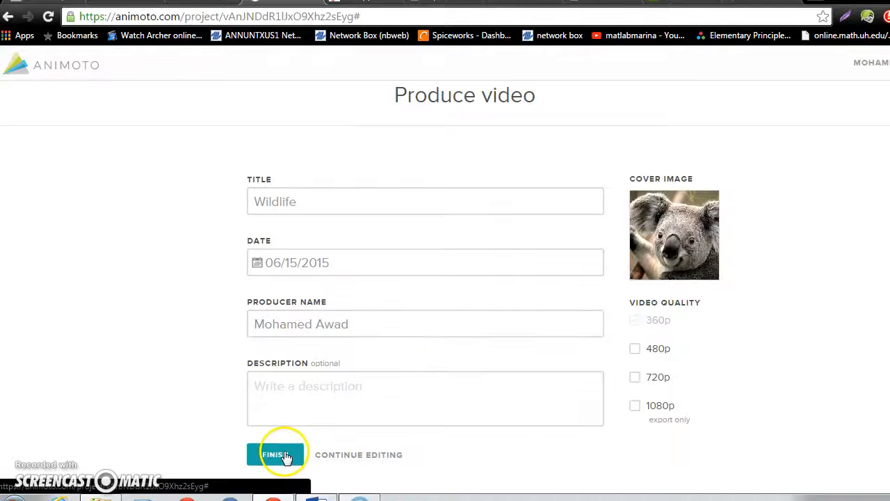
{"action": "left_click", "coordinate": [280, 454]}
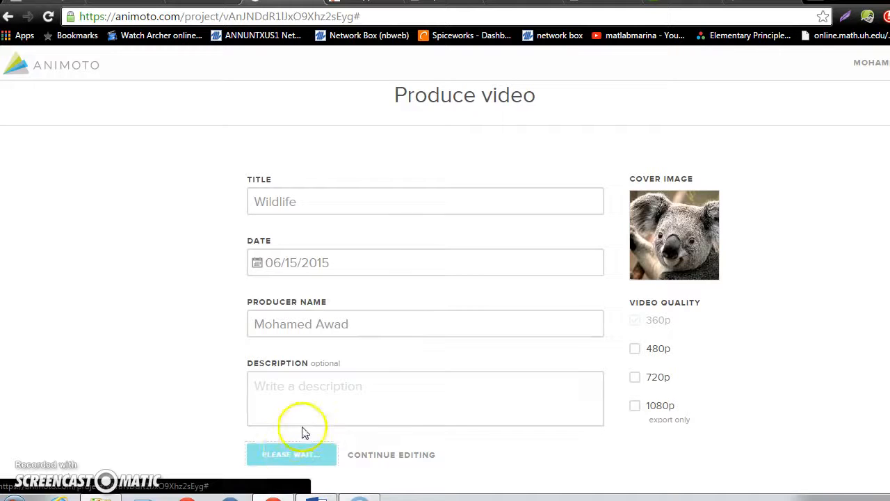
{"action": "left_click", "coordinate": [291, 454]}
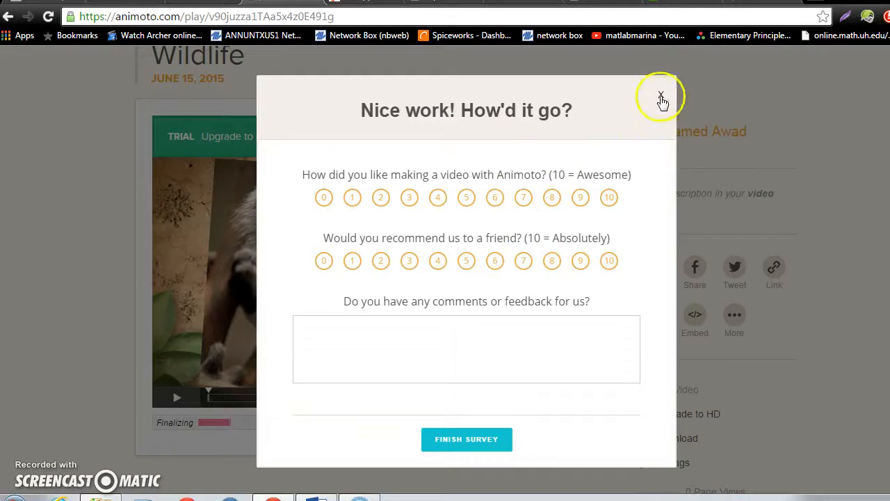
- Dismiss the 'Nice work! How'd it go?' feedback survey
{"action": "left_click", "coordinate": [661, 97]}
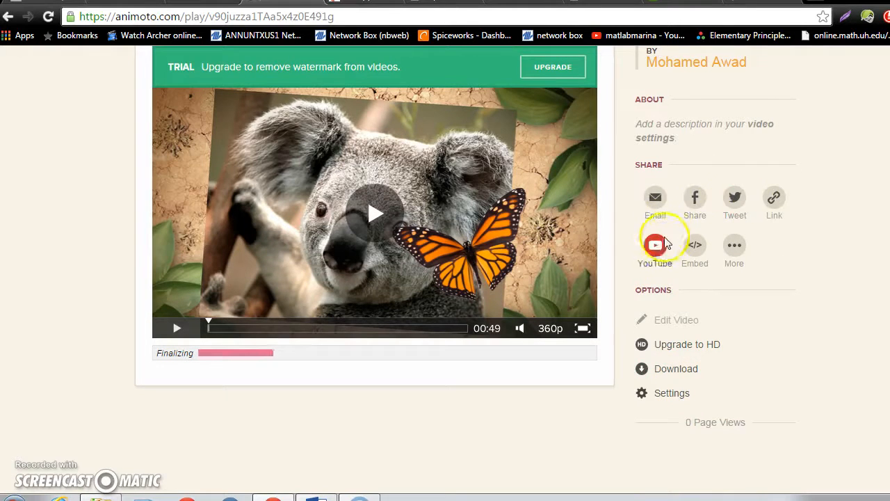
{"action": "mouse_move", "coordinate": [655, 198]}
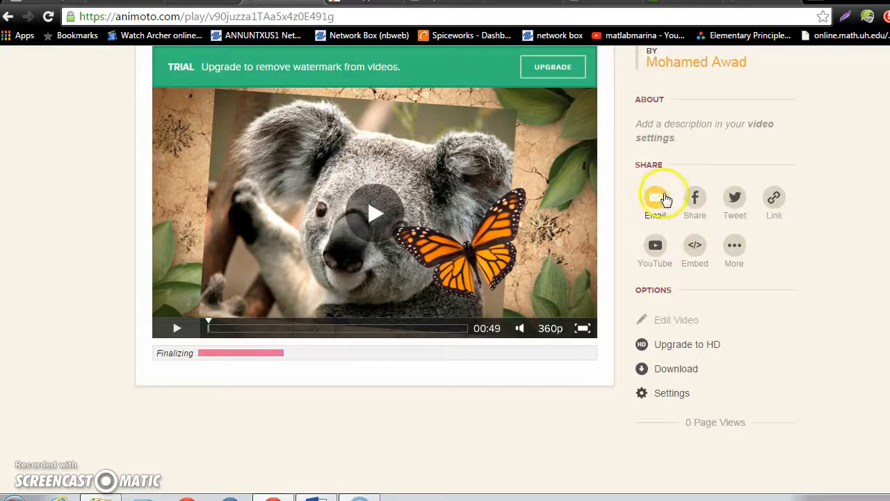
{"action": "mouse_move", "coordinate": [735, 197]}
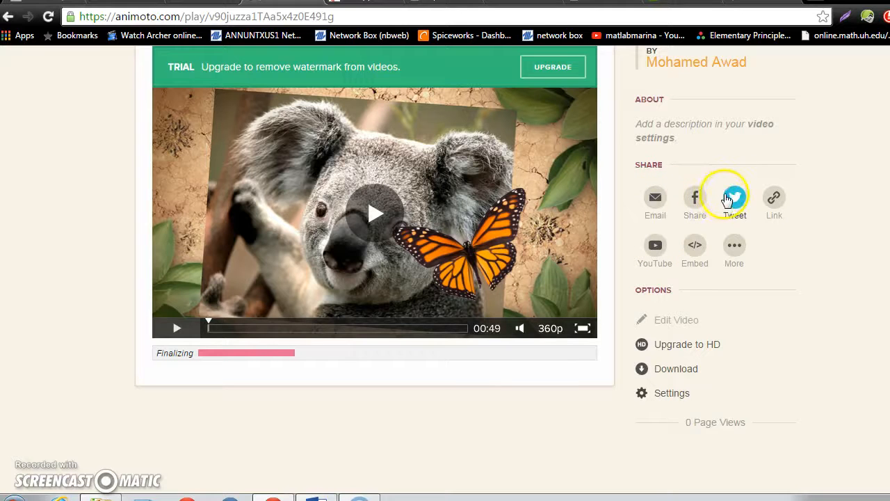
- Check and close the YouTube export notice, download the 360p MP4, then close the sharing dialogs
{"action": "left_click", "coordinate": [655, 245]}
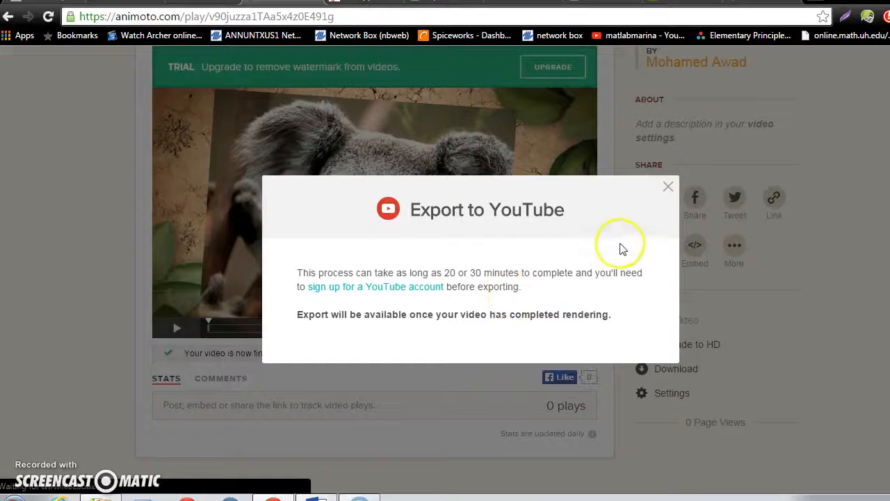
{"action": "left_click", "coordinate": [667, 186]}
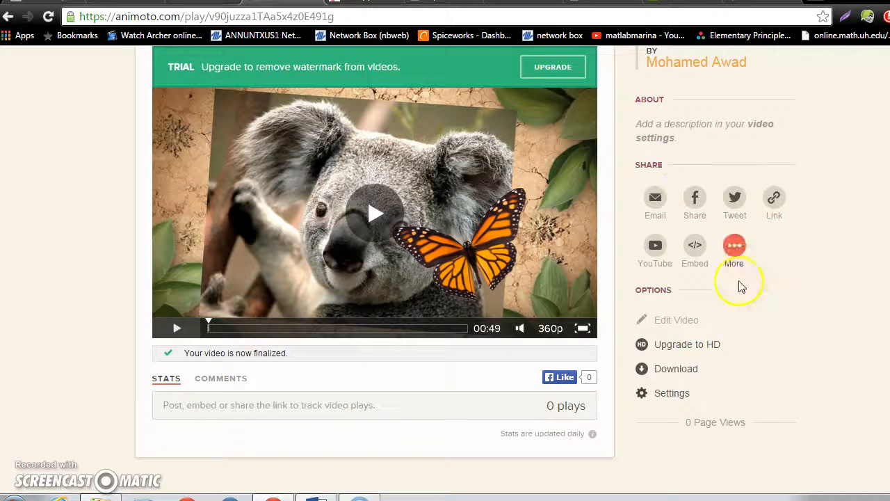
{"action": "left_click", "coordinate": [676, 368]}
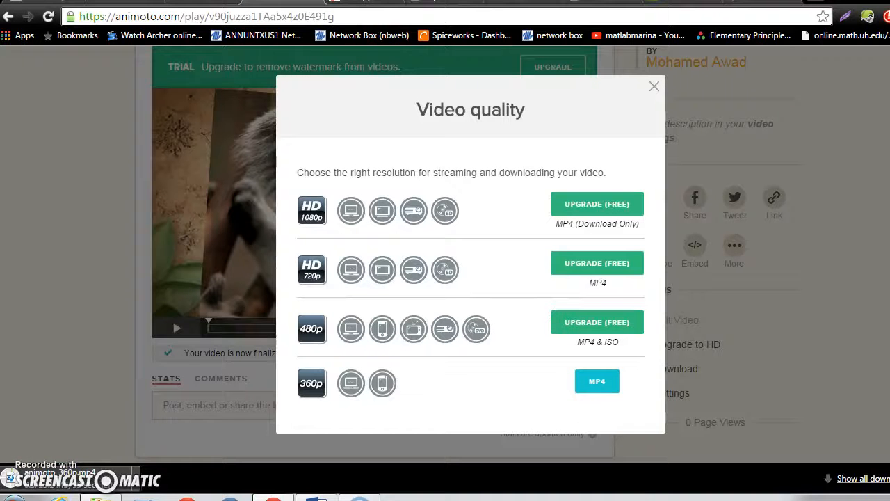
{"action": "mouse_move", "coordinate": [654, 90]}
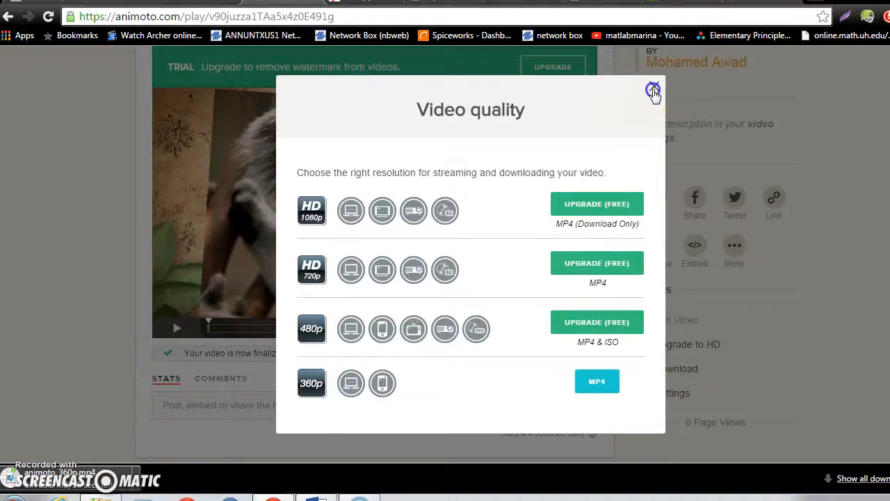
{"action": "left_click", "coordinate": [654, 90]}
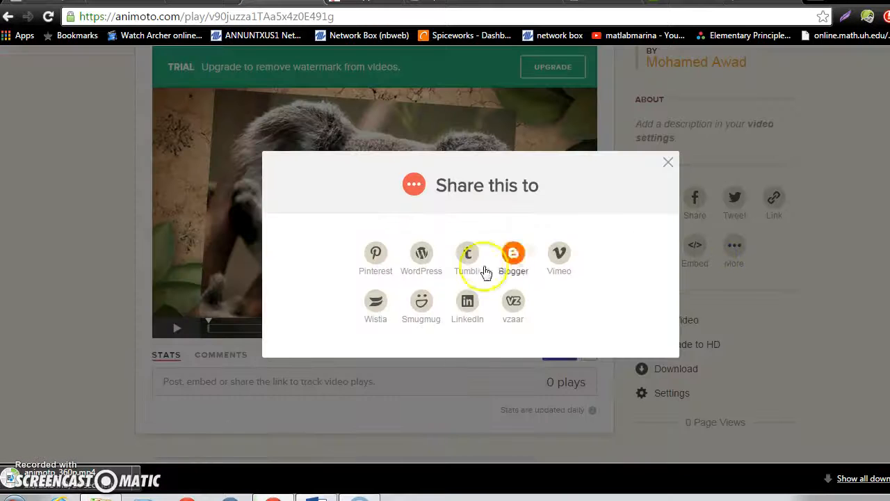
{"action": "left_click", "coordinate": [667, 162]}
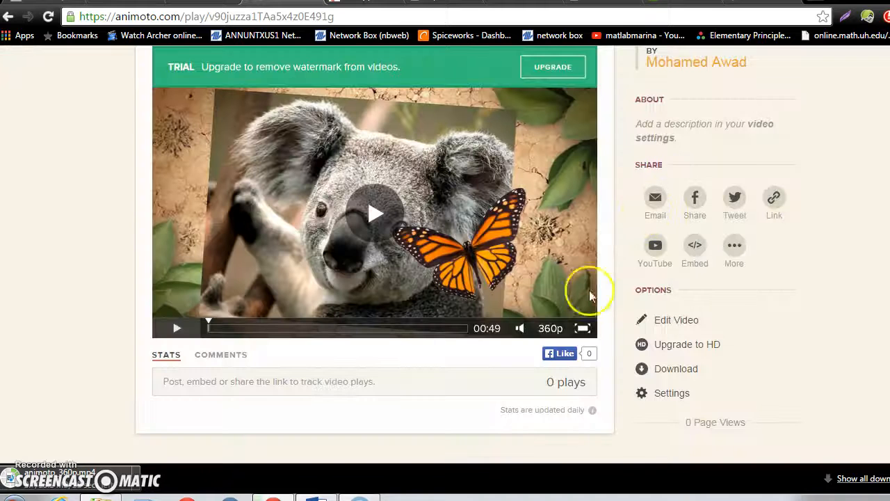